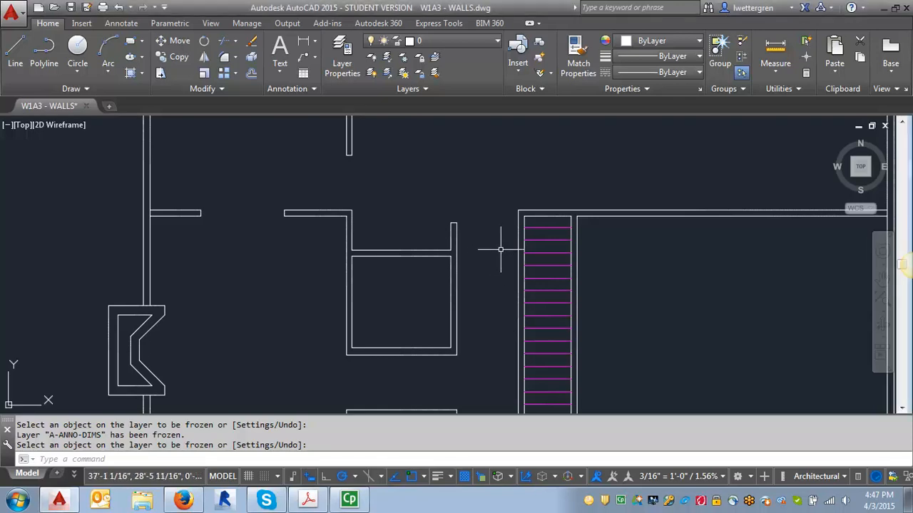
mouse_move(502, 253)
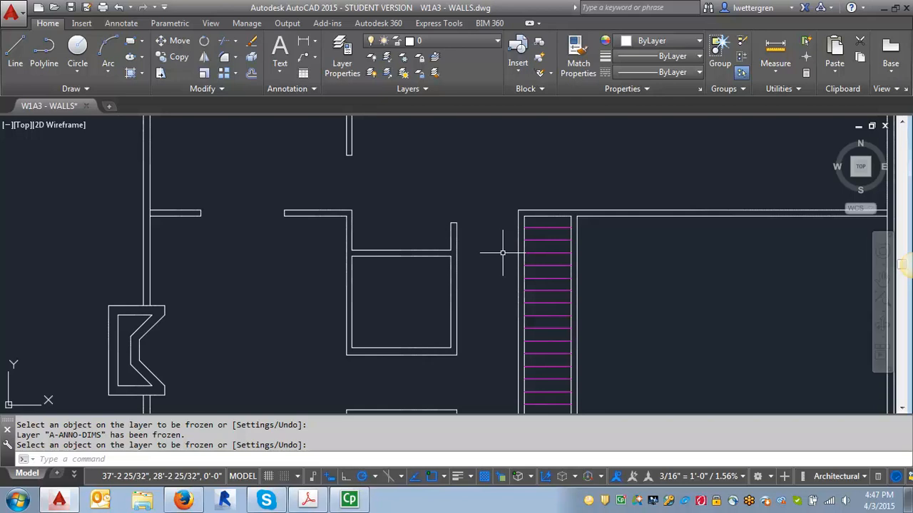
mouse_move(491, 251)
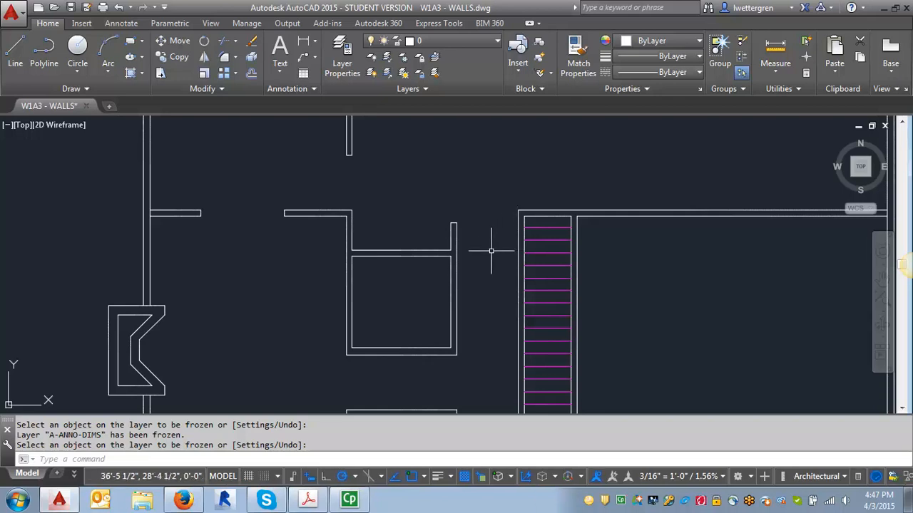
mouse_move(431, 319)
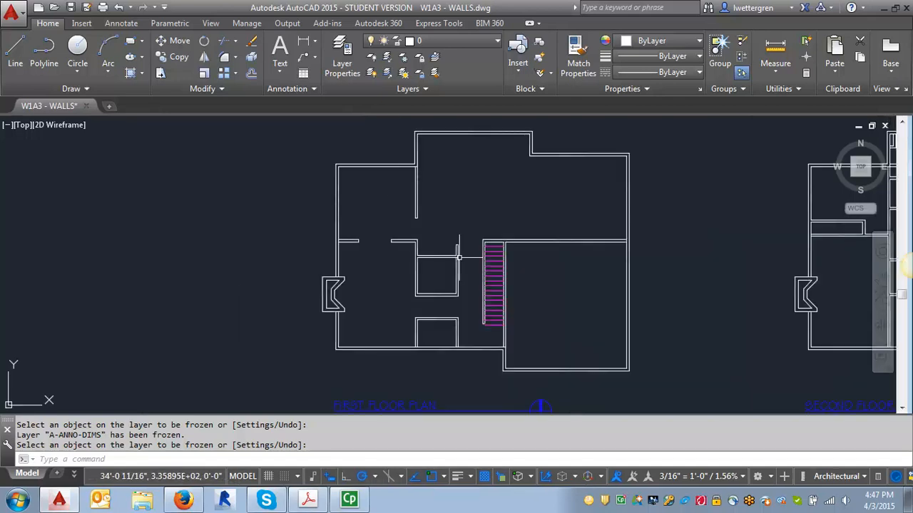
mouse_move(467, 346)
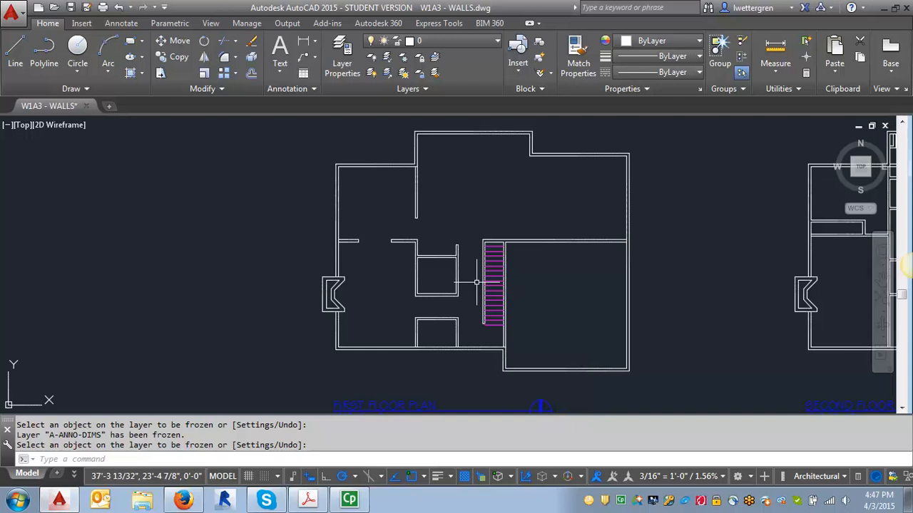
mouse_move(473, 336)
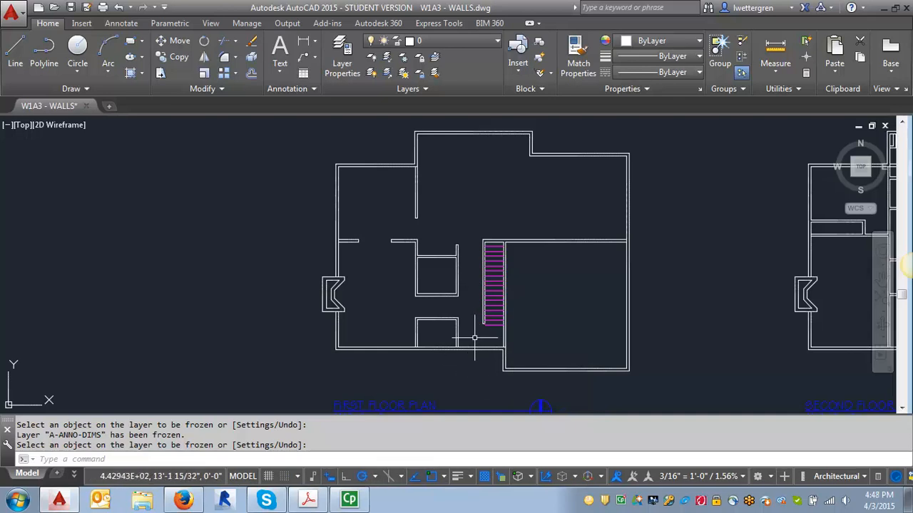
mouse_move(439, 270)
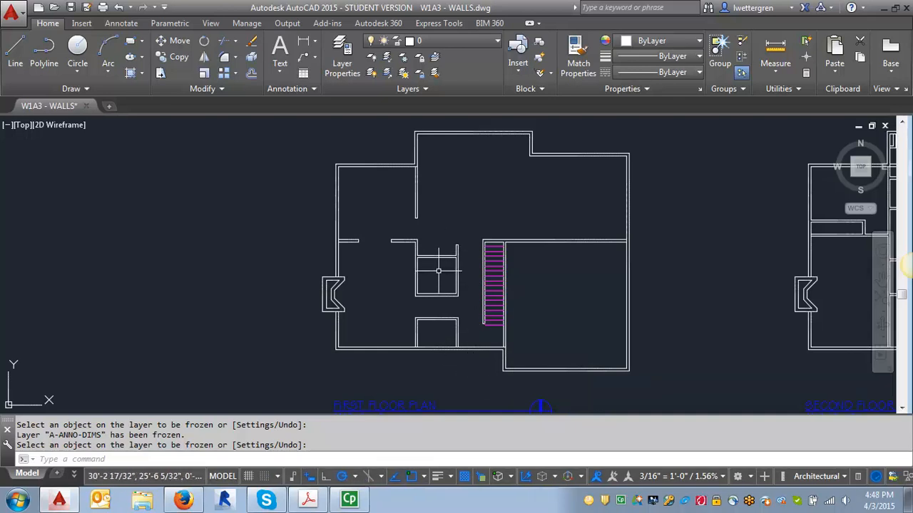
Bring up the Door and Window Schedule PDF in Acrobat from the taskbar.
scroll(up, 3)
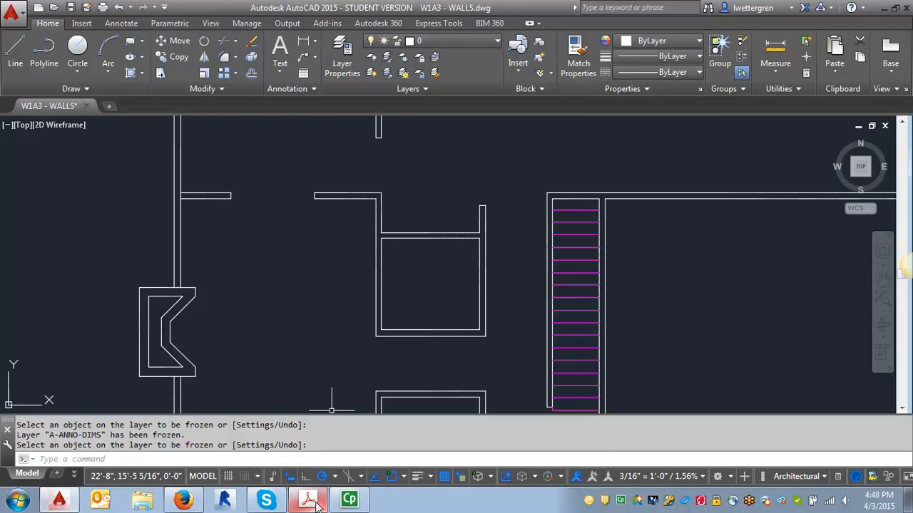
click(308, 499)
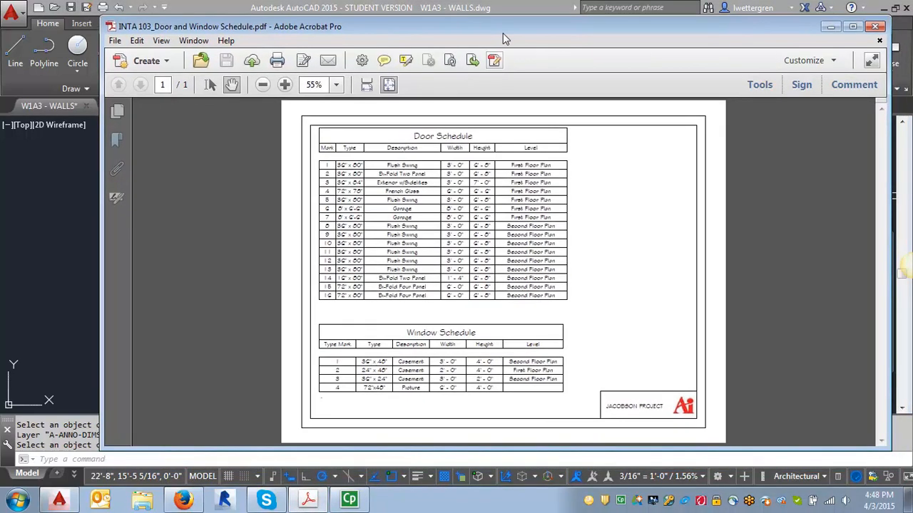
mouse_move(459, 257)
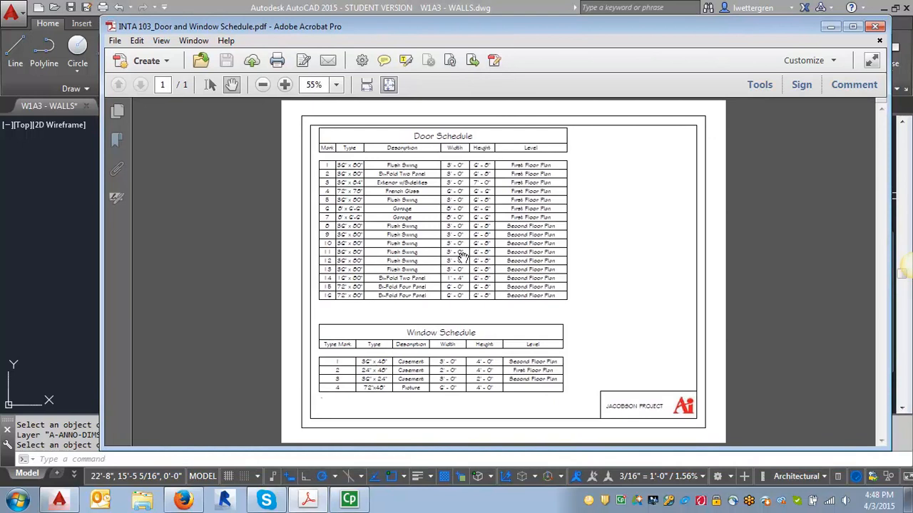
mouse_move(462, 171)
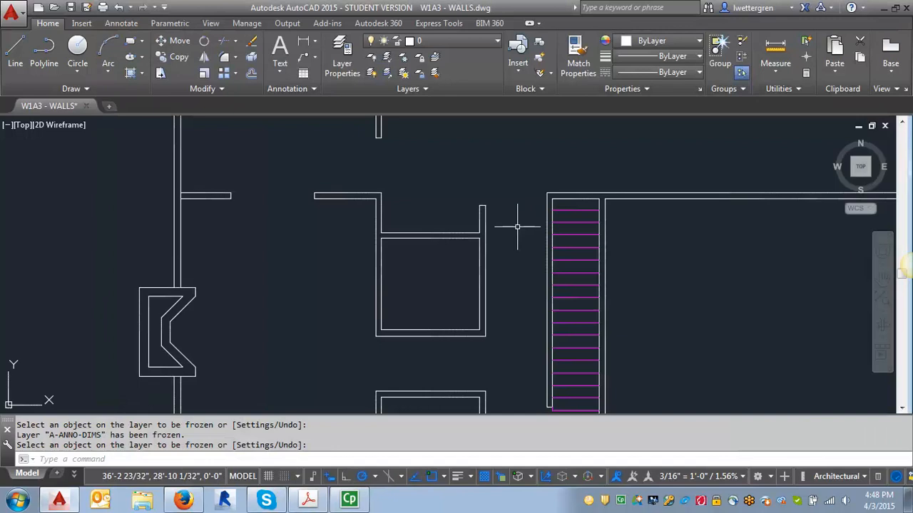
mouse_move(483, 236)
text(3')
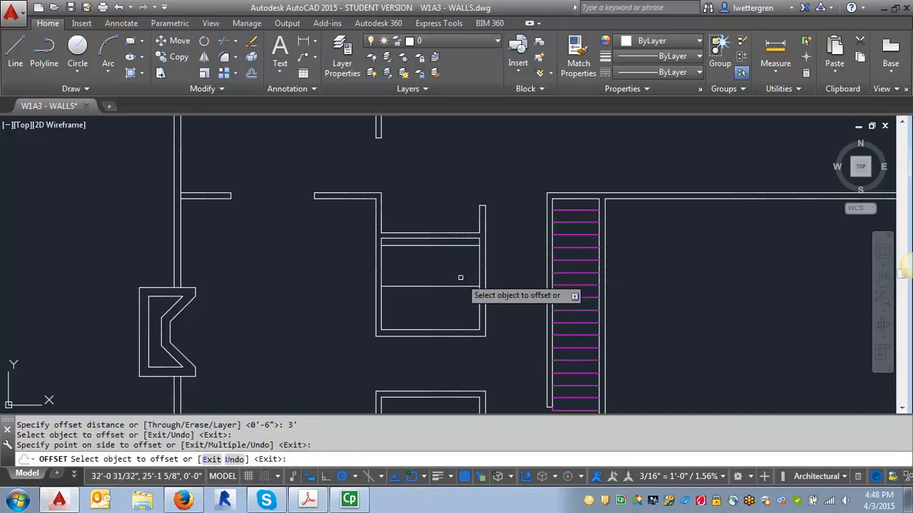
Offset the closet wall line by 3' to create a parallel line.
click(482, 288)
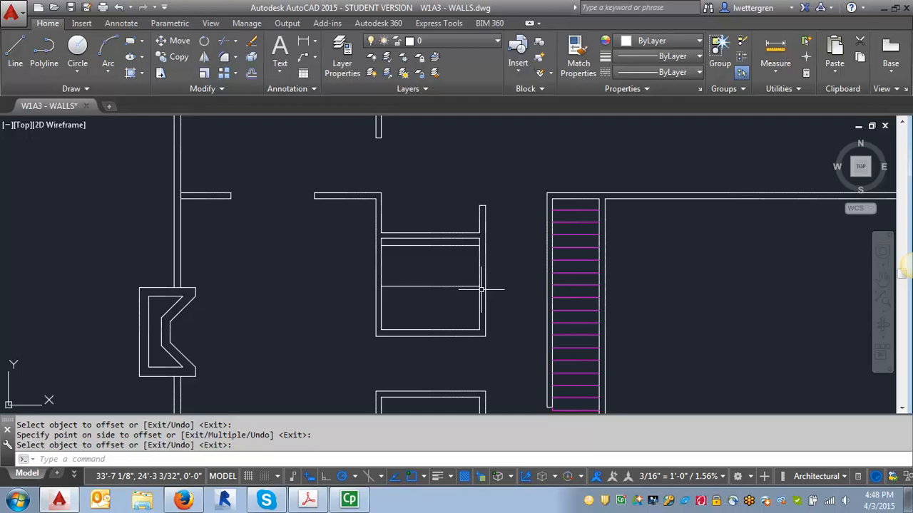
mouse_move(459, 263)
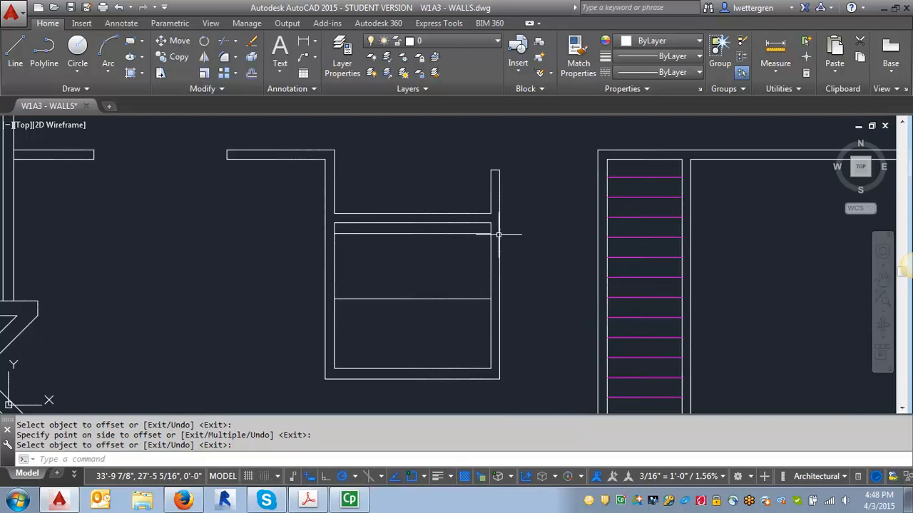
mouse_move(484, 260)
text(e)
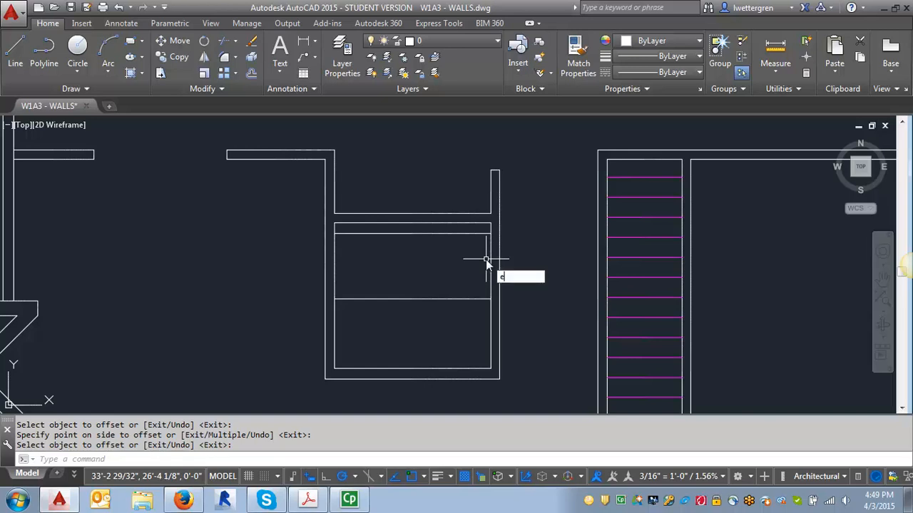
Trim the wall segments between the offset lines to open the doorway.
click(487, 259)
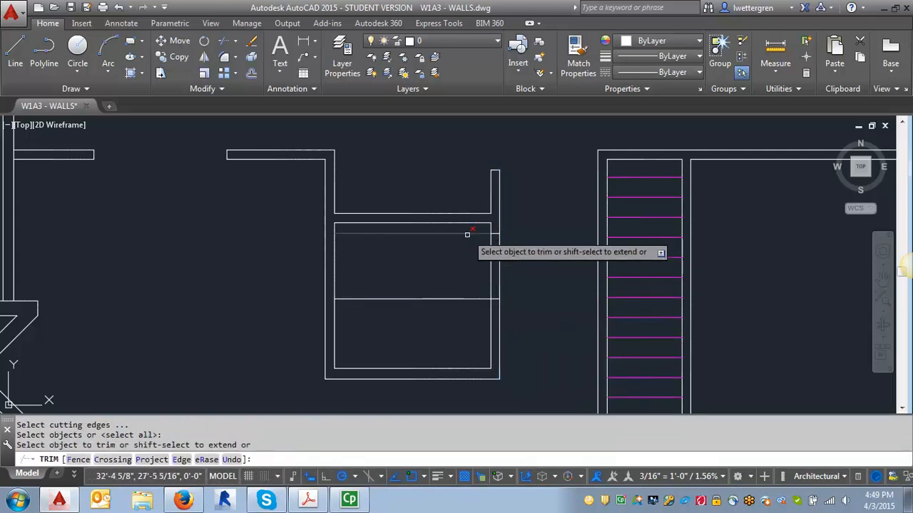
click(467, 231)
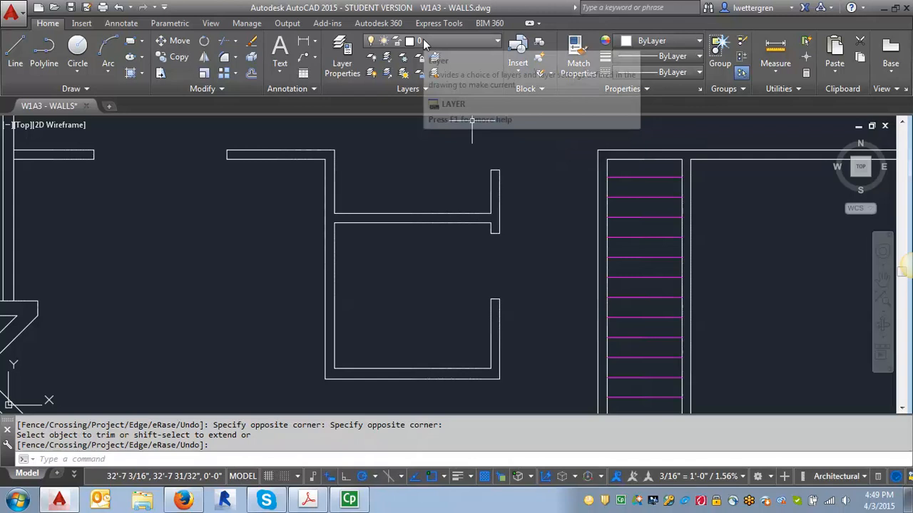
mouse_move(522, 213)
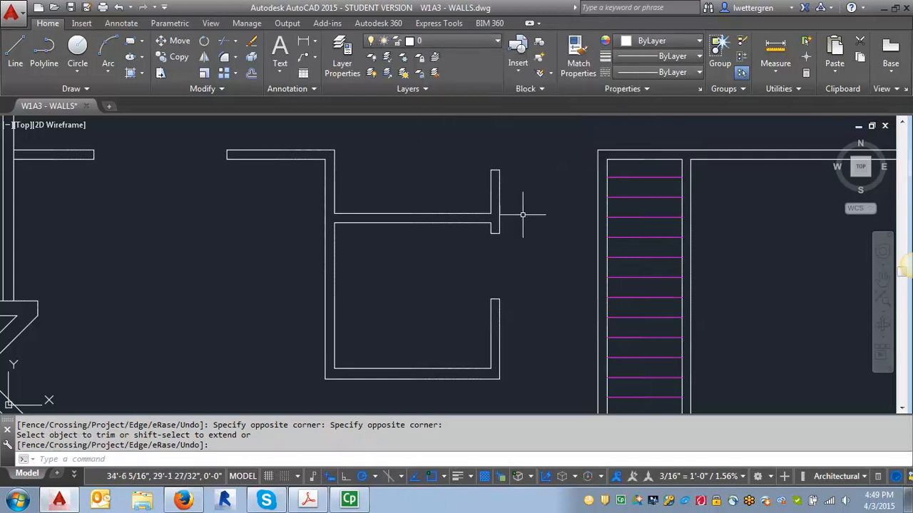
mouse_move(535, 220)
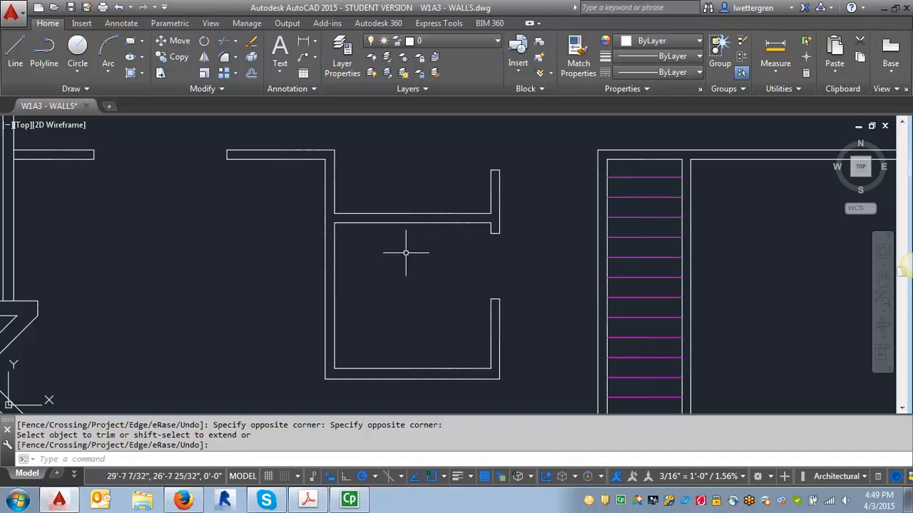
mouse_move(408, 257)
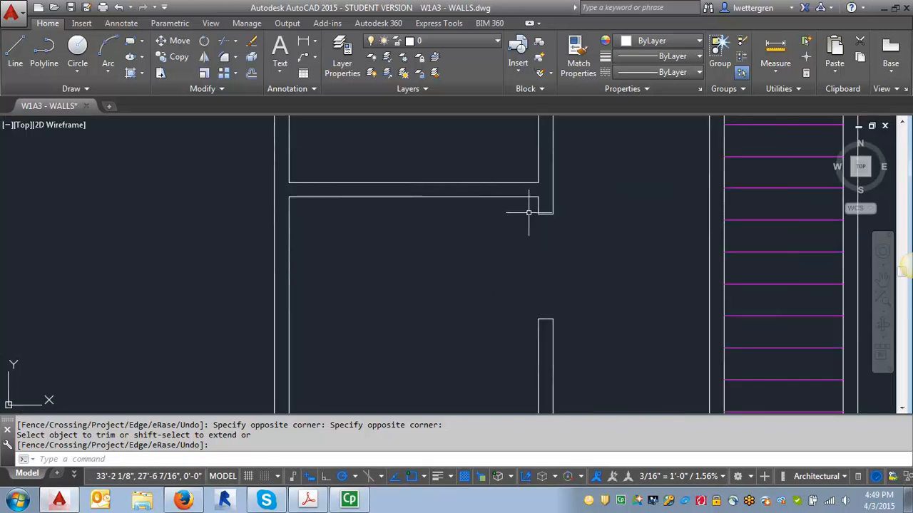
mouse_move(492, 215)
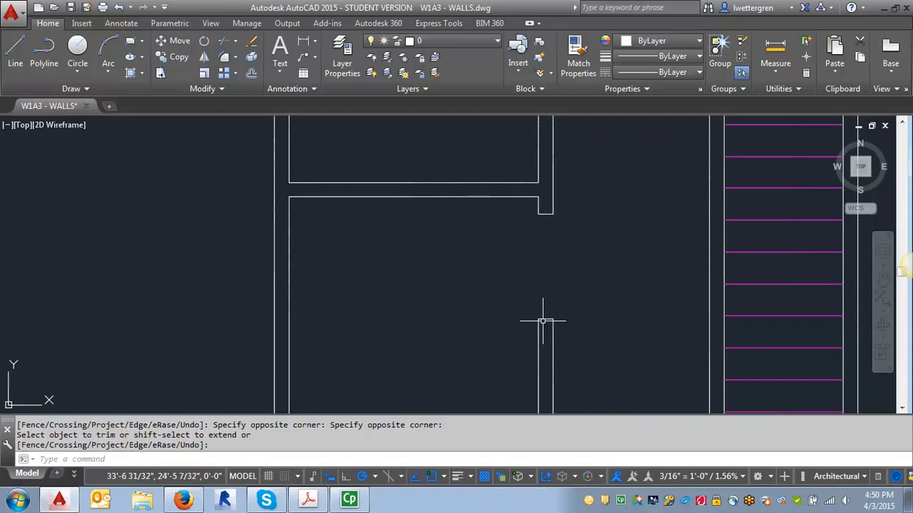
click(544, 322)
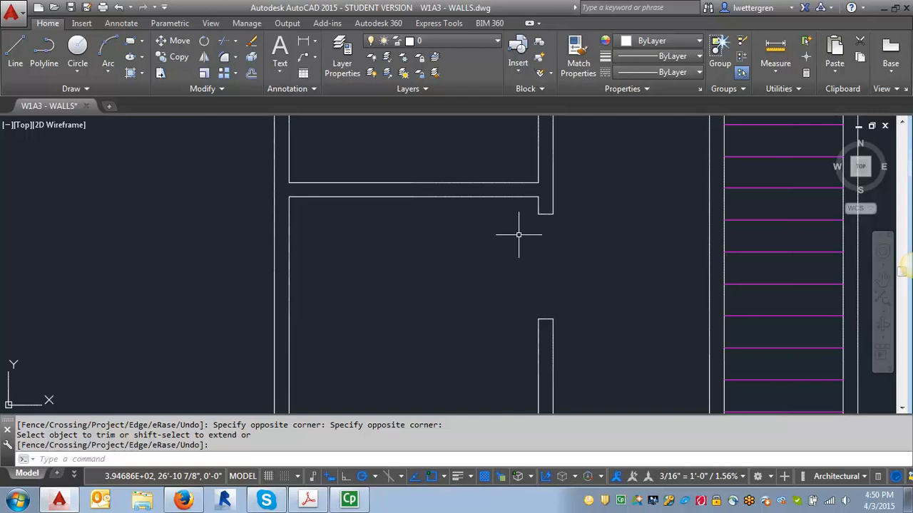
Draw a closed 3'-long, 1.75"-thick polyline door leaf from the opening's corner.
text(PL)
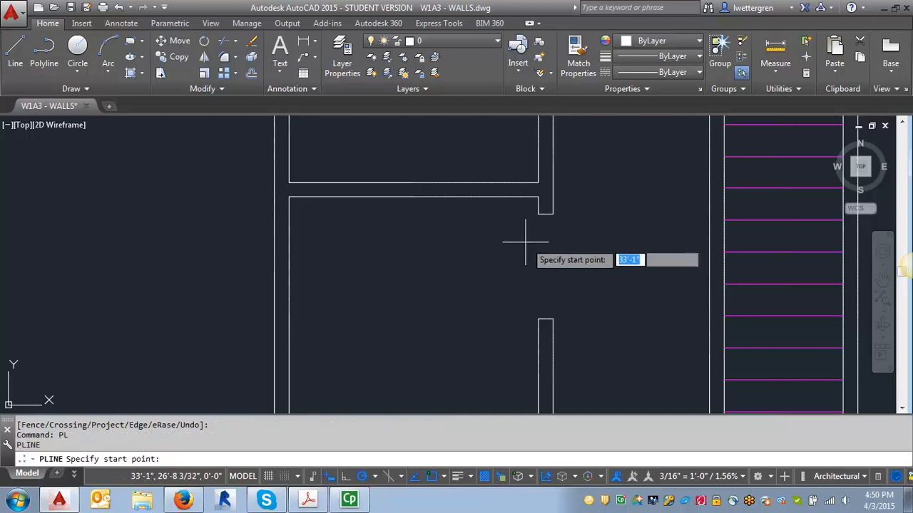
mouse_move(536, 214)
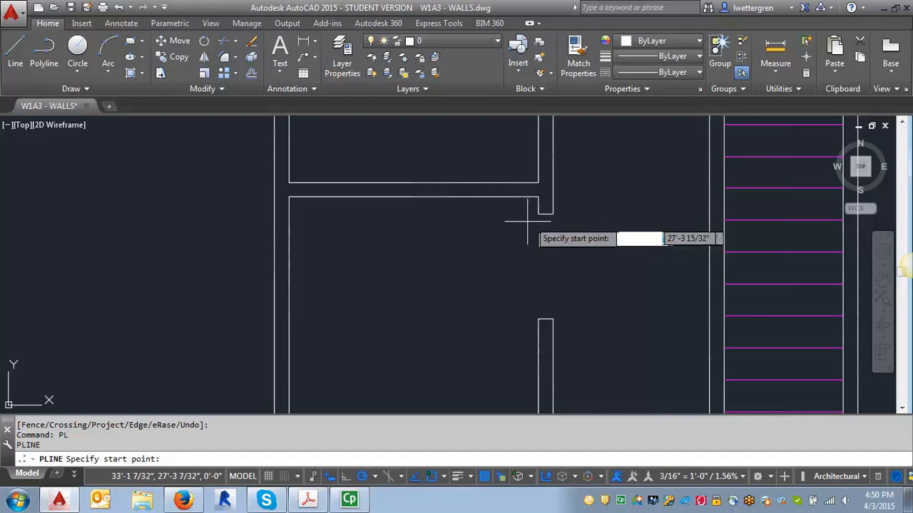
mouse_move(536, 213)
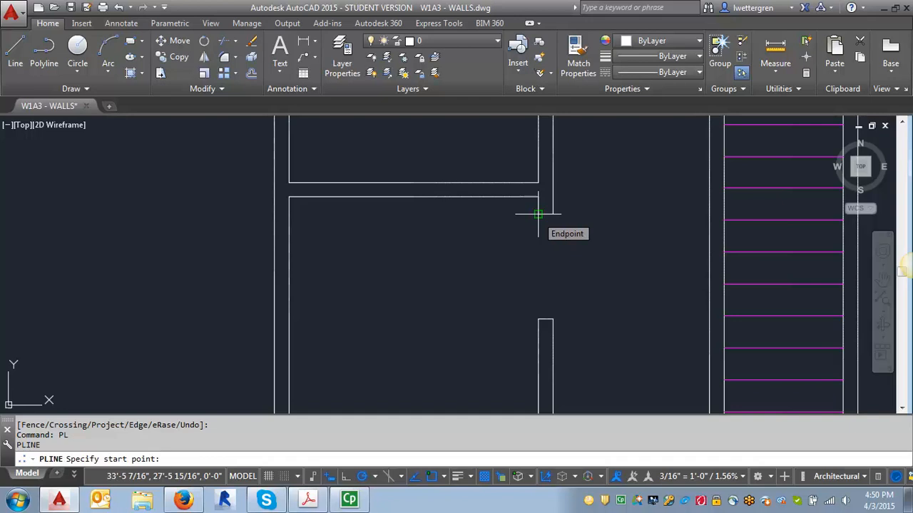
click(536, 214)
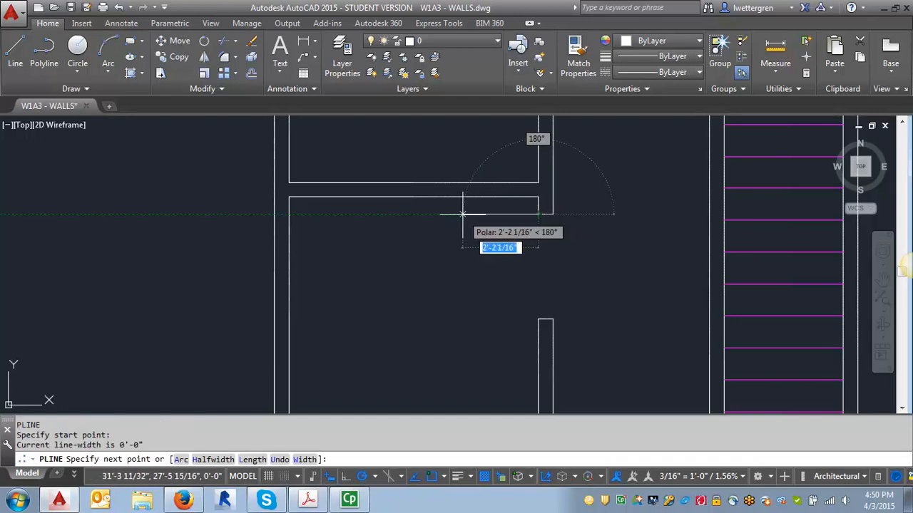
text(3)
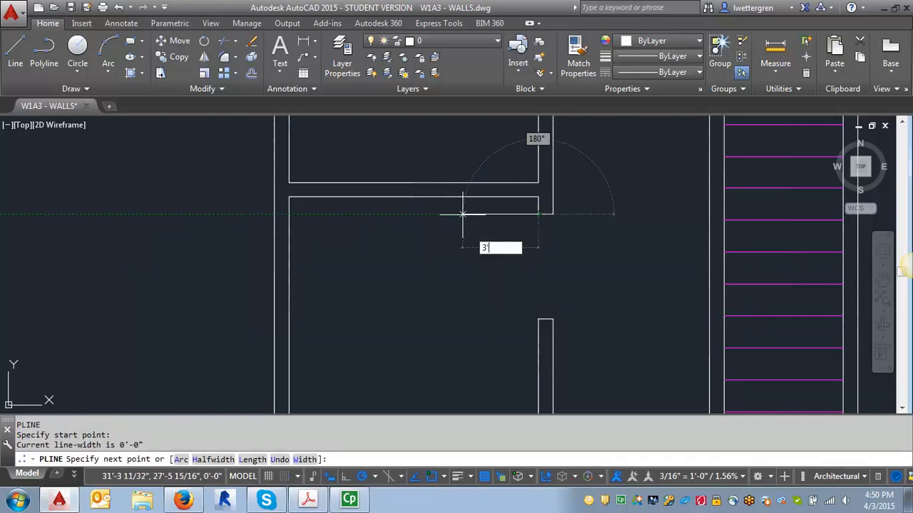
key(Return)
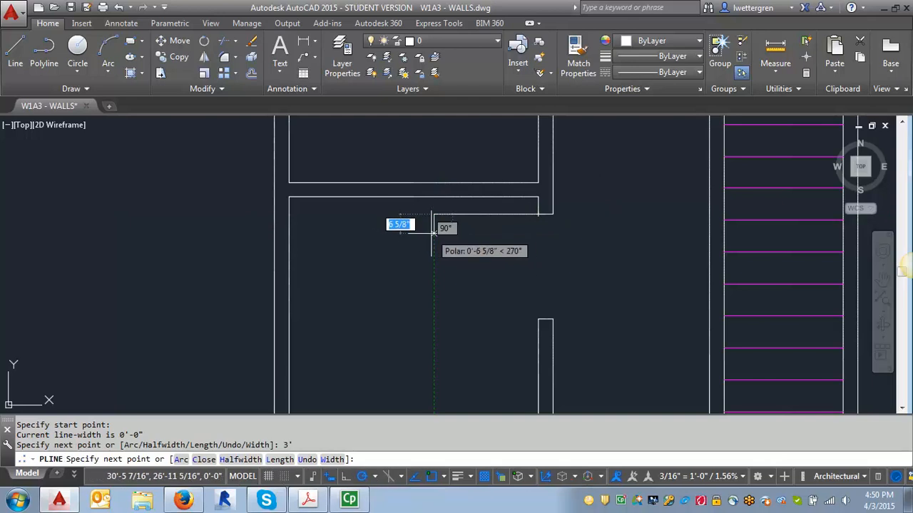
text(1)
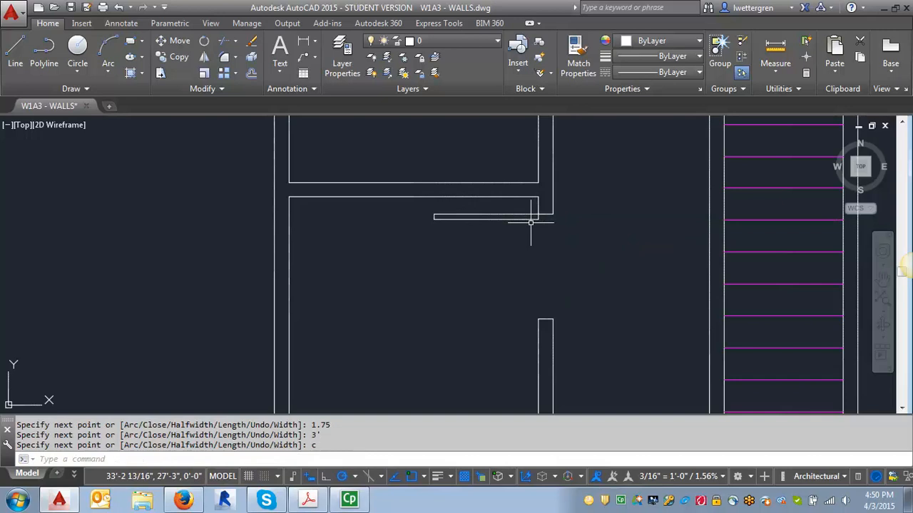
mouse_move(453, 217)
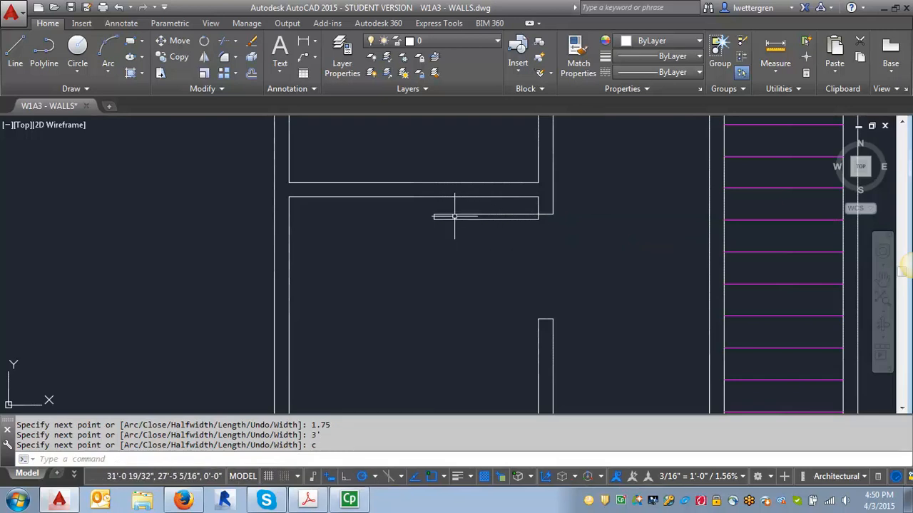
mouse_move(588, 248)
text(A)
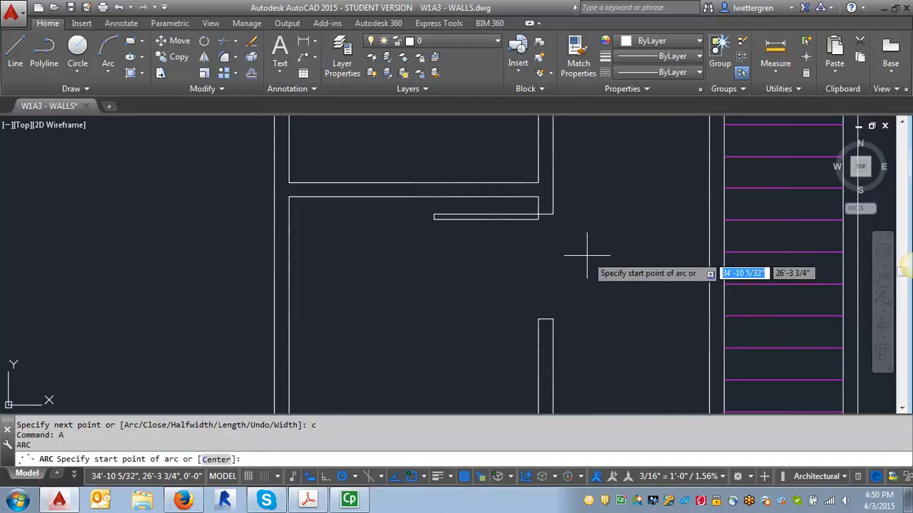
mouse_move(536, 308)
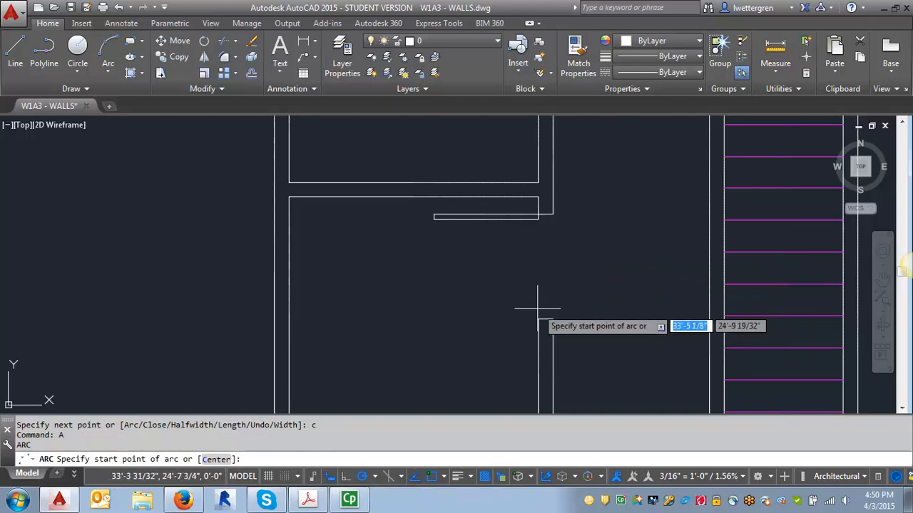
mouse_move(536, 208)
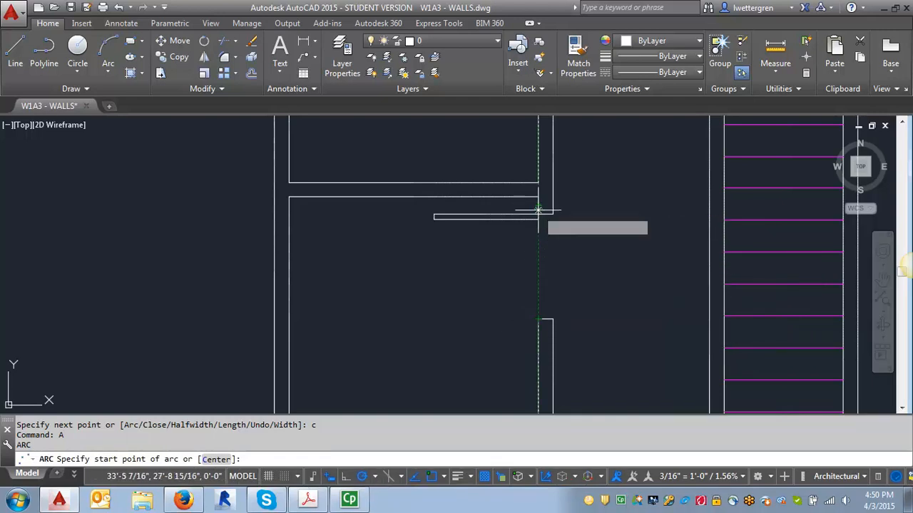
mouse_move(539, 319)
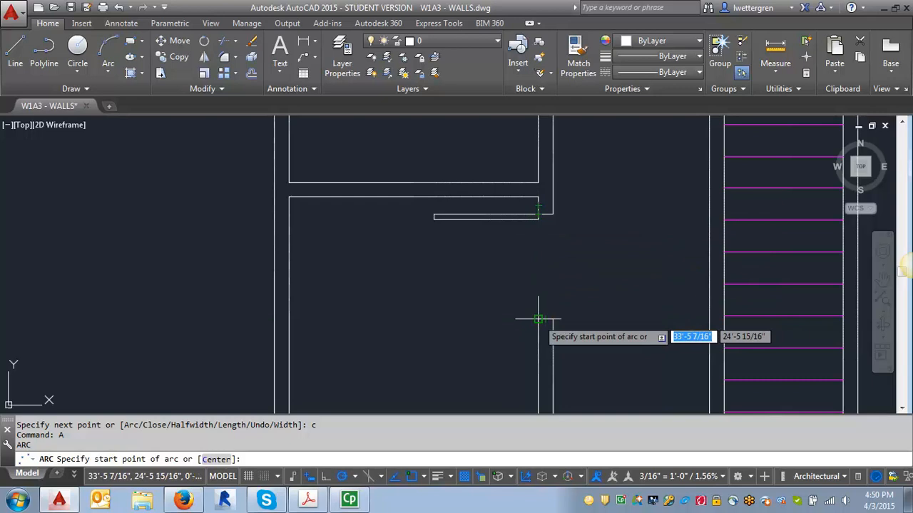
mouse_move(537, 308)
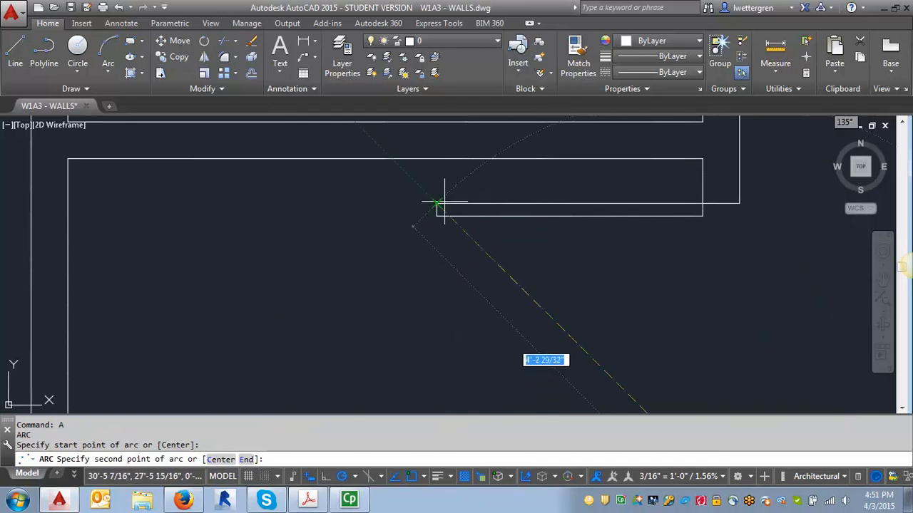
mouse_move(410, 253)
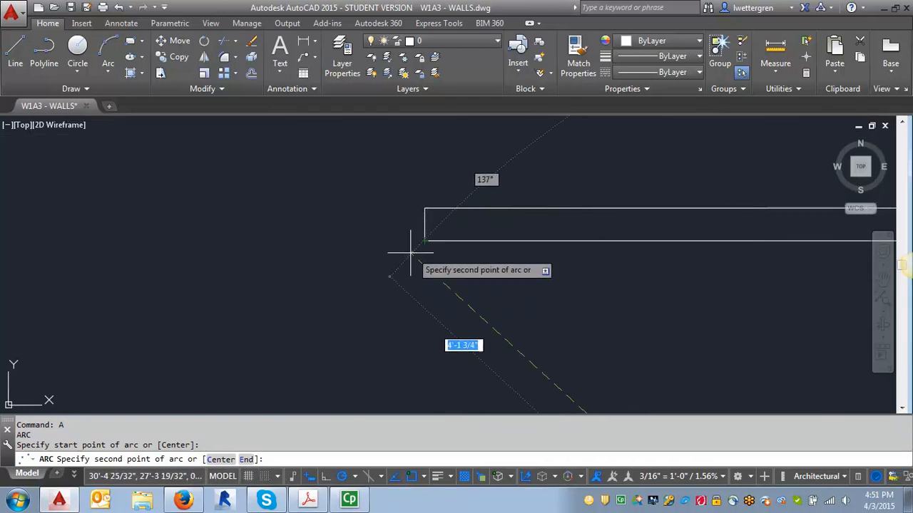
mouse_move(424, 241)
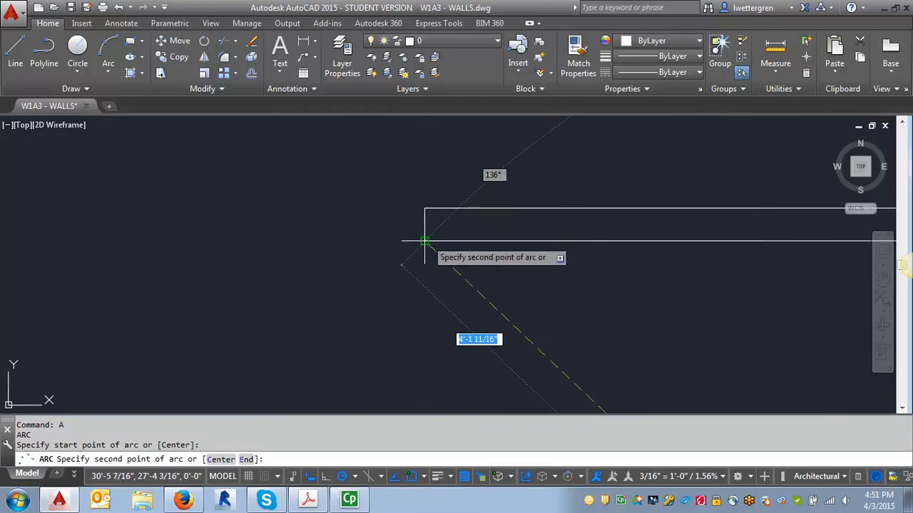
Draw the swing arc from the jamb through a second point to the door leaf tip.
click(425, 239)
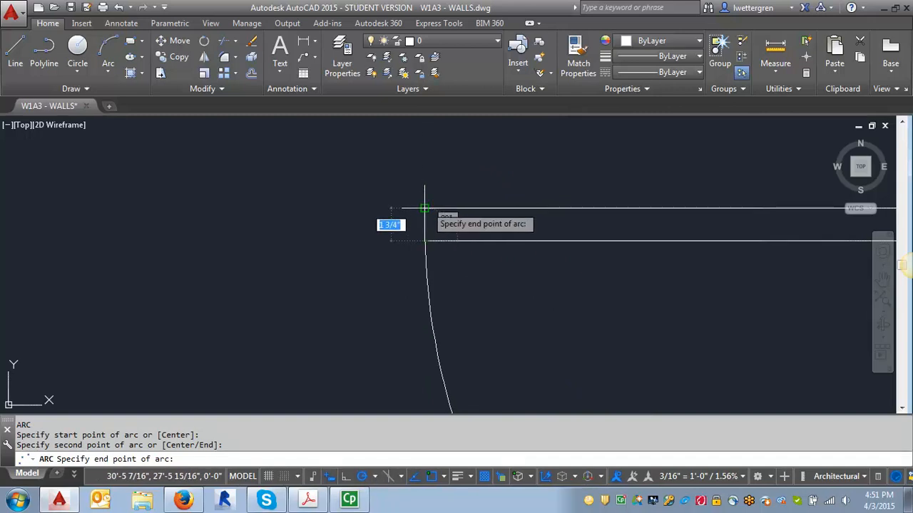
click(438, 205)
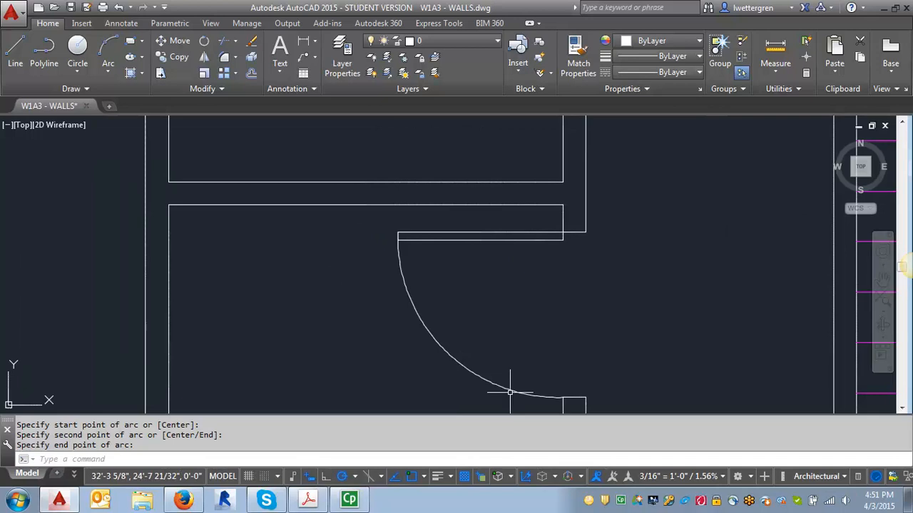
mouse_move(434, 349)
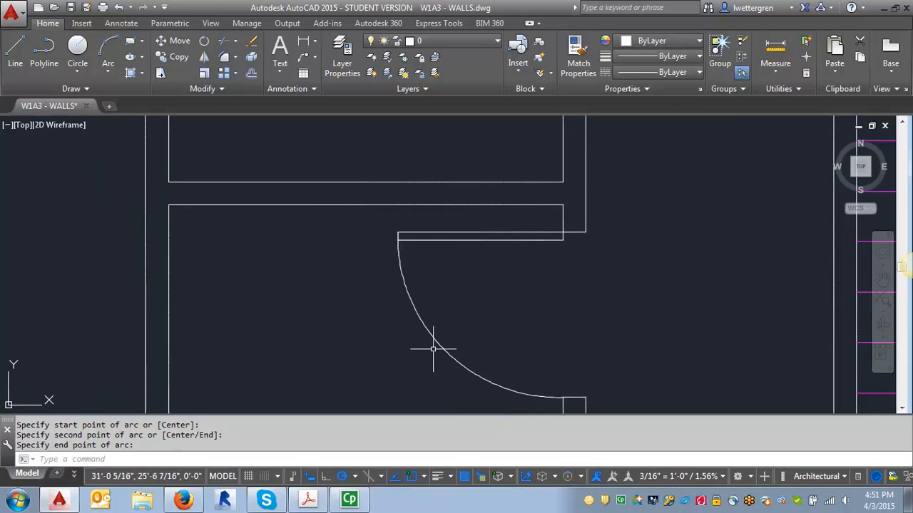
mouse_move(562, 402)
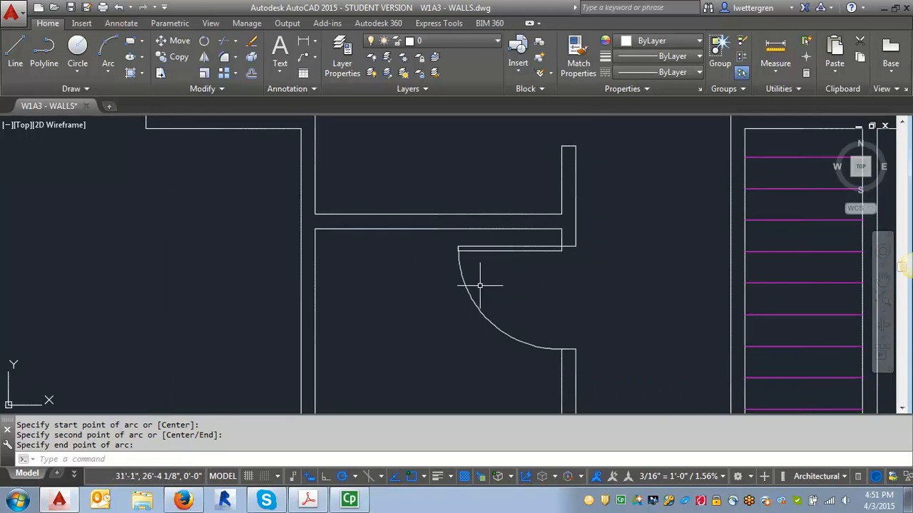
mouse_move(464, 280)
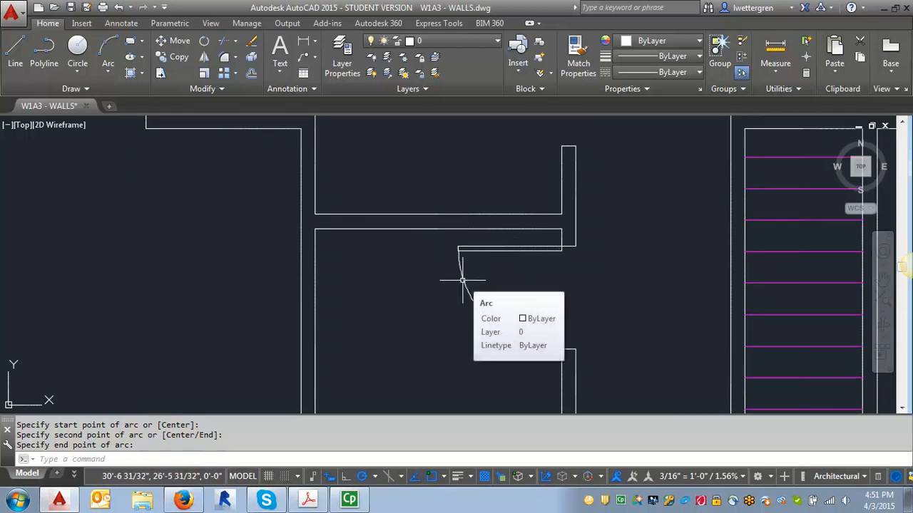
click(82, 23)
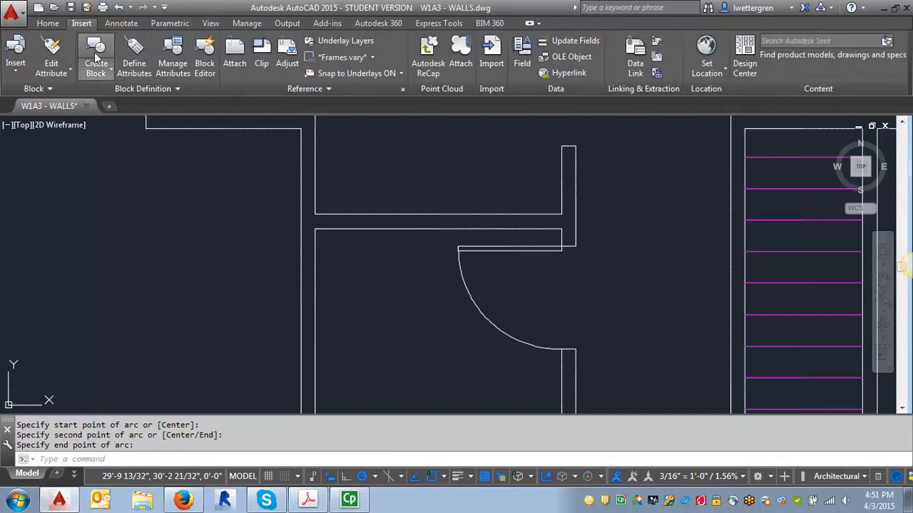
mouse_move(97, 54)
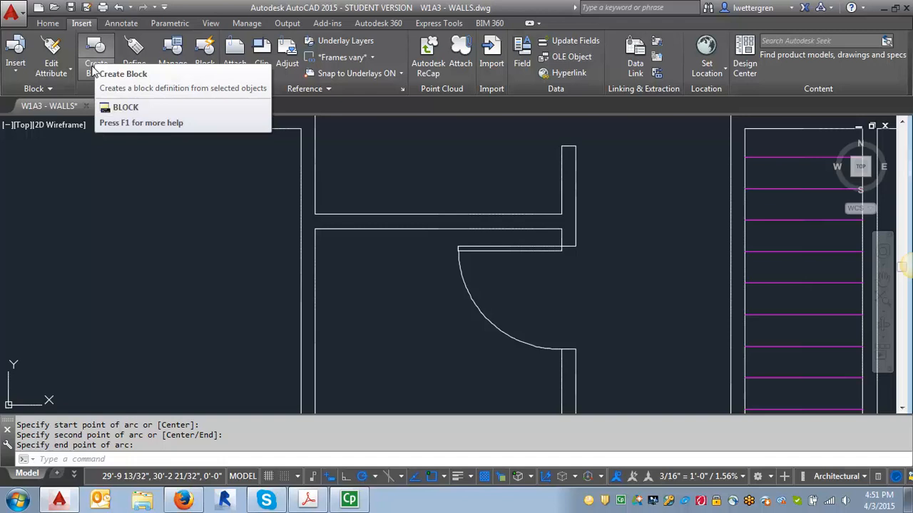
Start Write Block, pick the door's base point and select the leaf and arc.
click(95, 63)
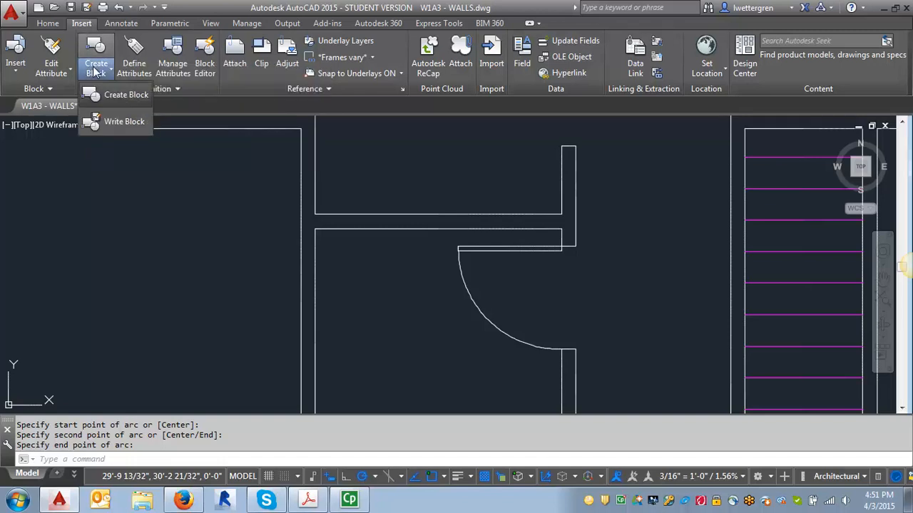
click(124, 121)
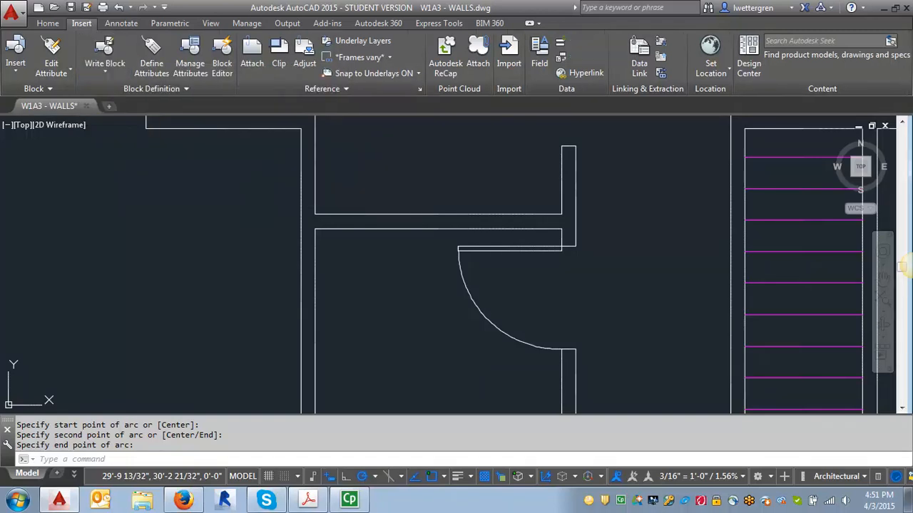
click(104, 62)
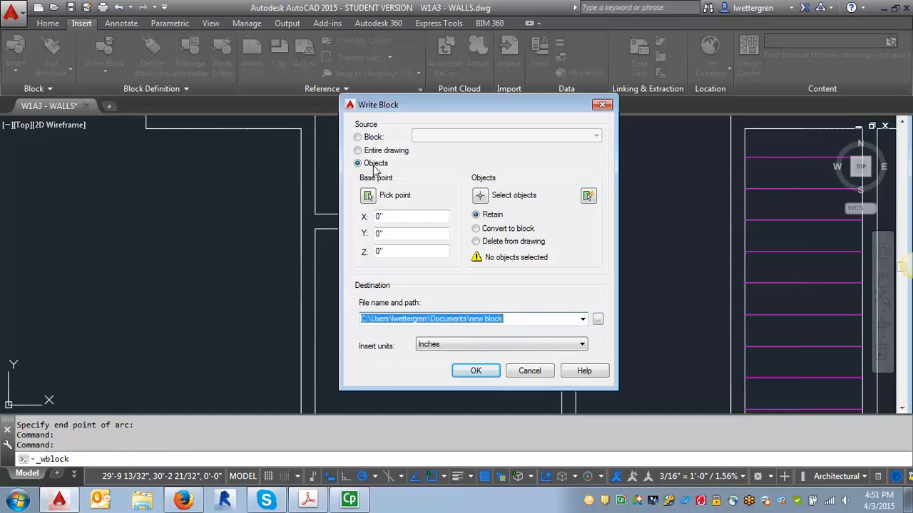
mouse_move(606, 359)
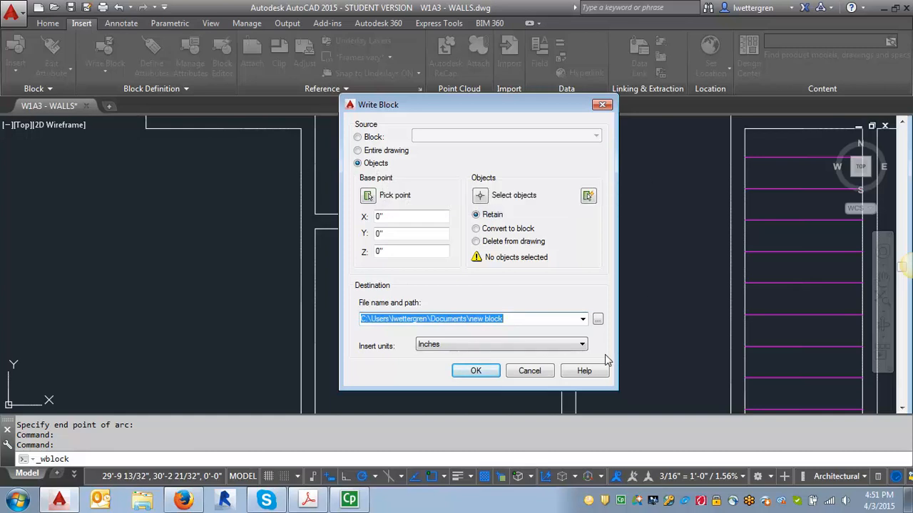
mouse_move(368, 196)
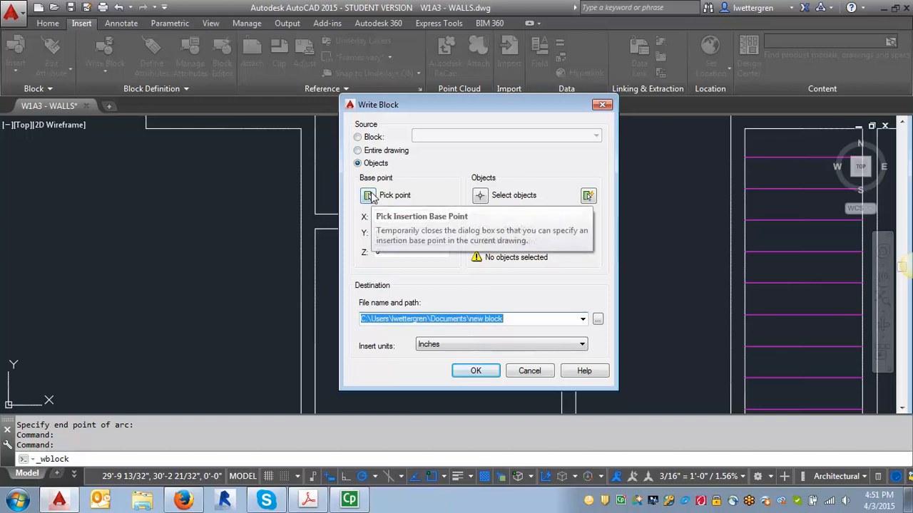
click(368, 194)
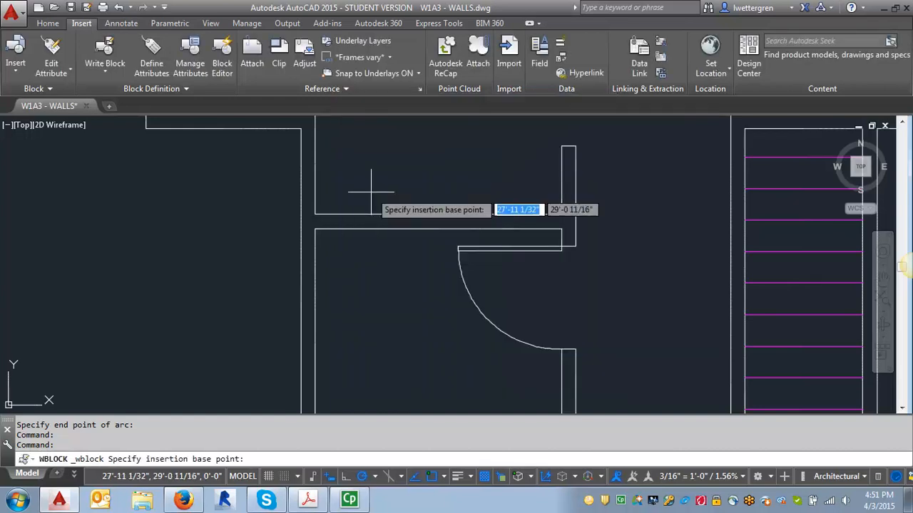
mouse_move(562, 248)
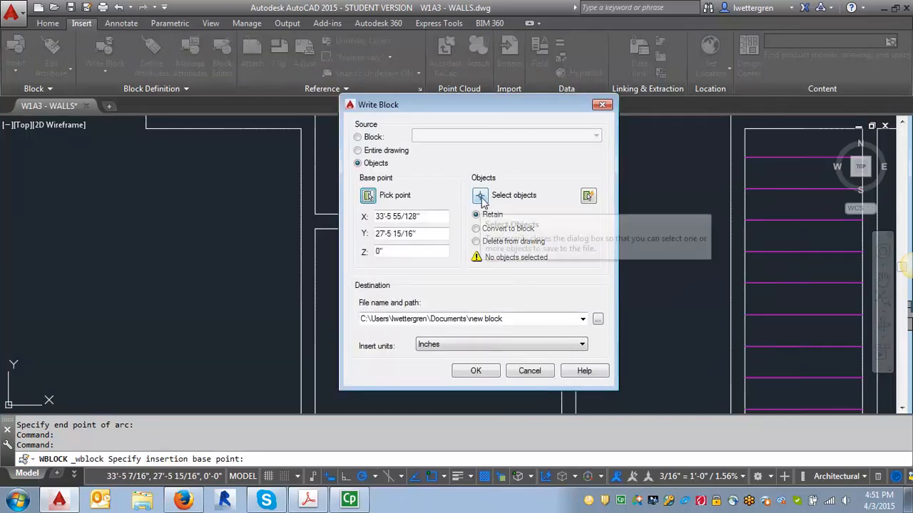
click(479, 194)
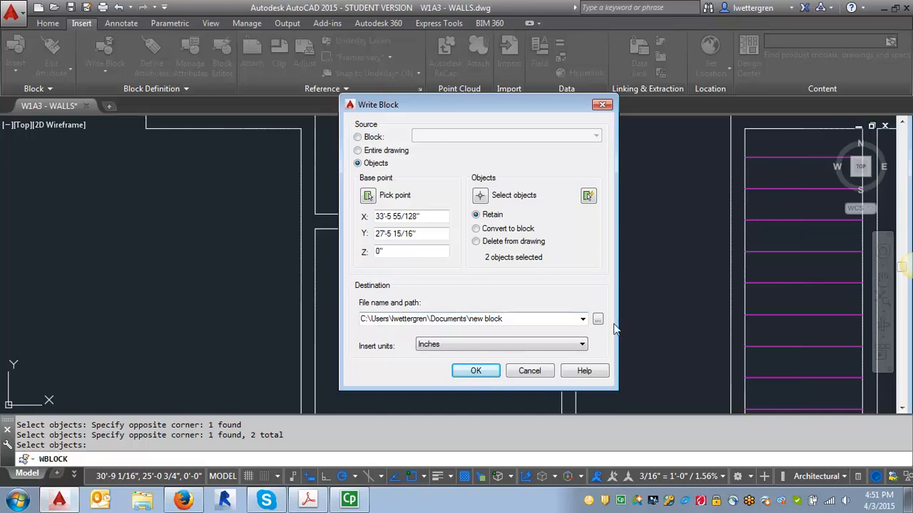
Set the block destination to '3ft swing door.dwg' on the Desktop.
click(598, 319)
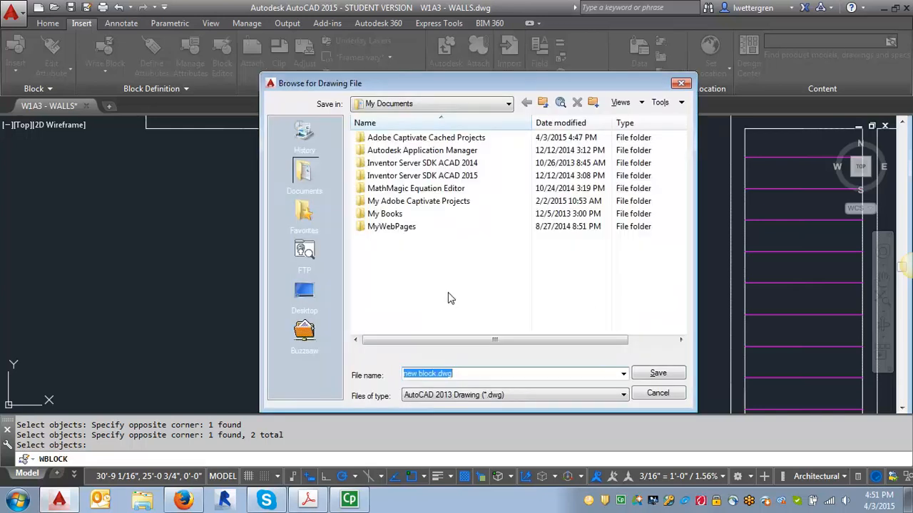
mouse_move(305, 291)
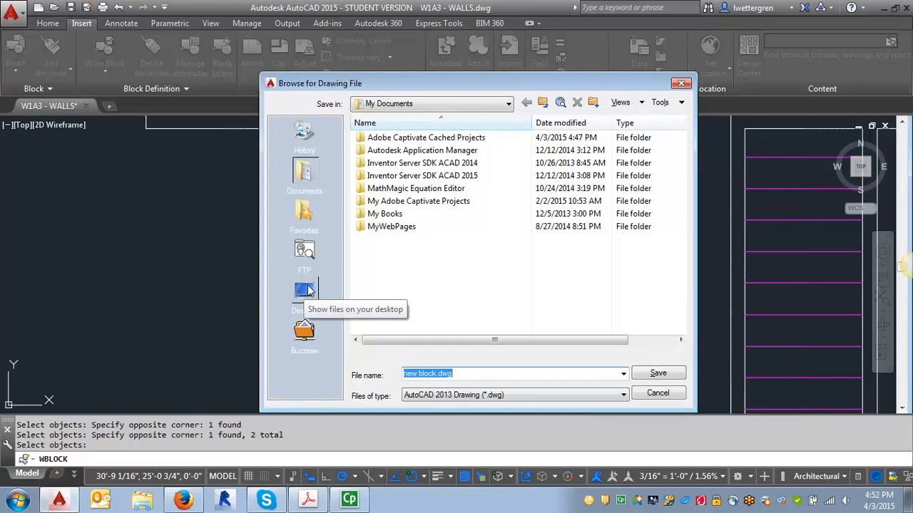
click(305, 293)
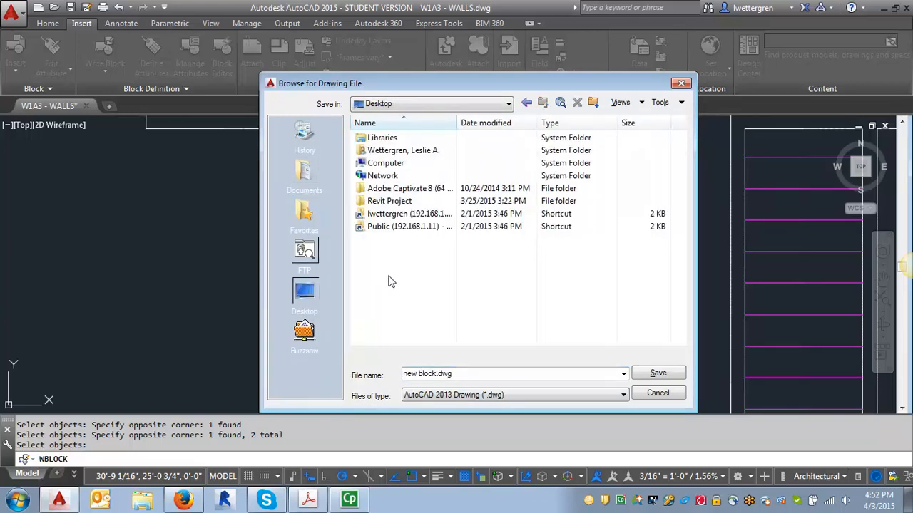
mouse_move(399, 288)
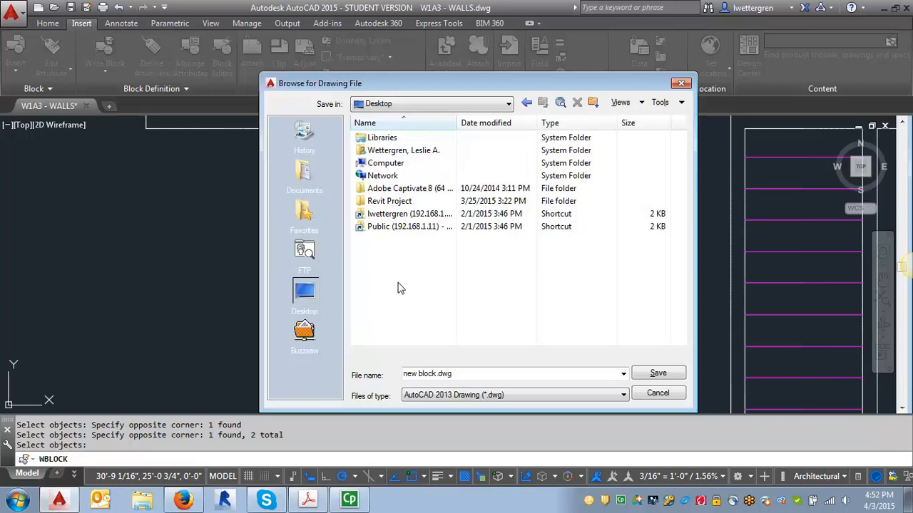
triple_click(499, 373)
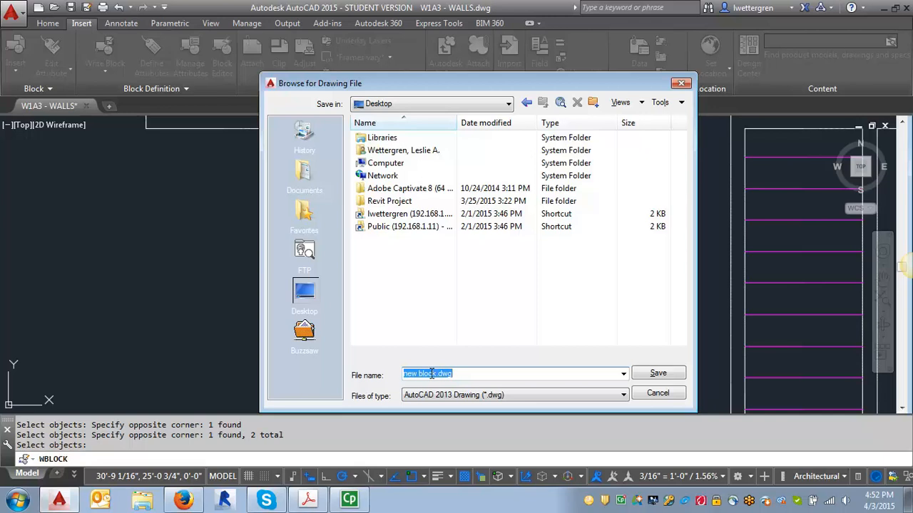
text(3)
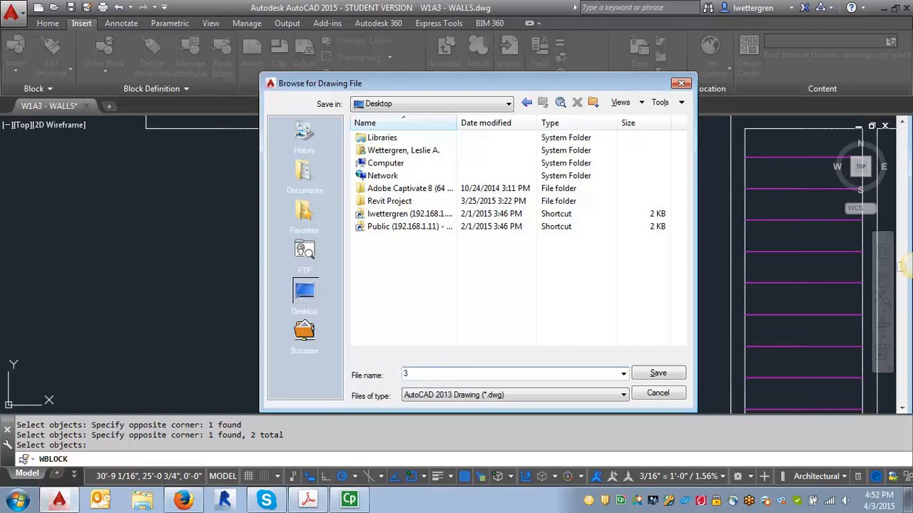
text(ft swing)
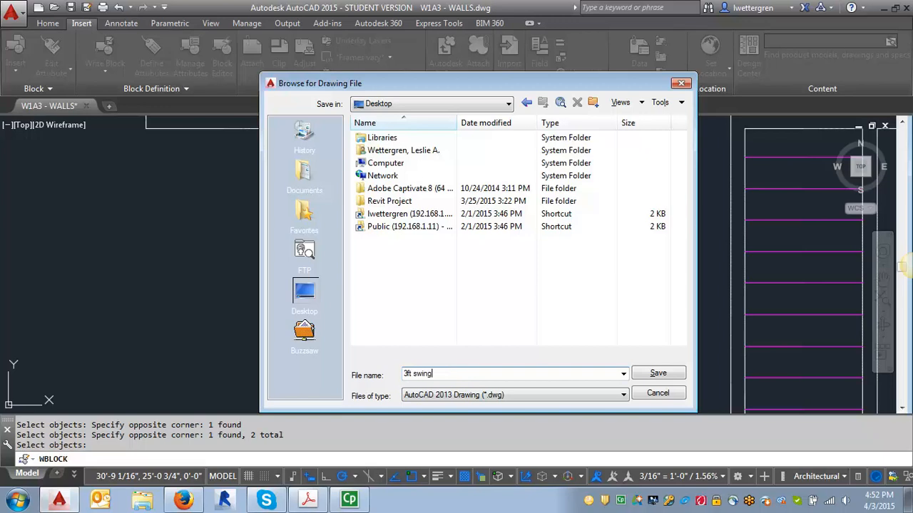
text(door)
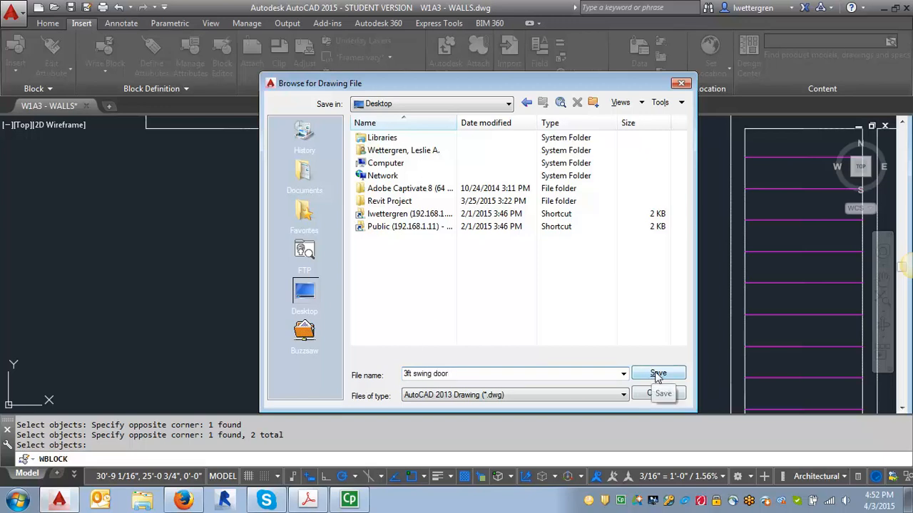
click(656, 374)
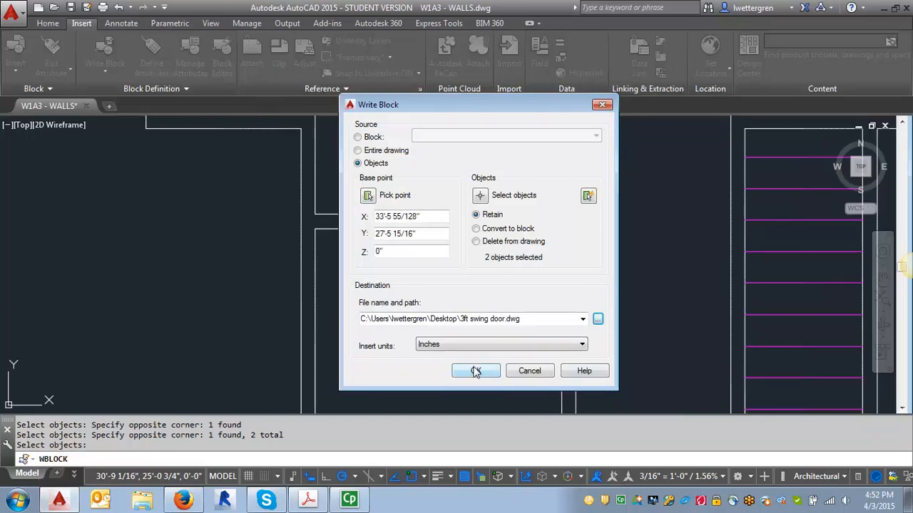
Write the door objects out to file, deselect, and list the insertable blocks.
click(476, 371)
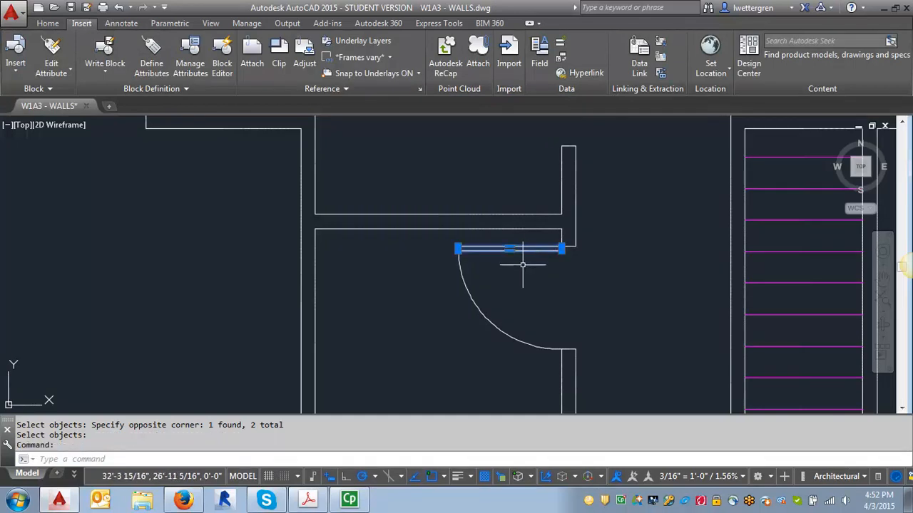
key(Escape)
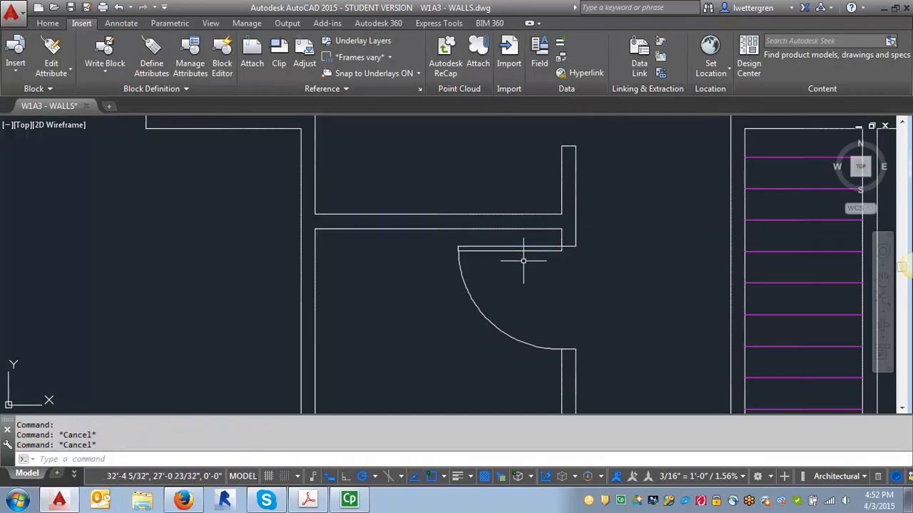
mouse_move(496, 245)
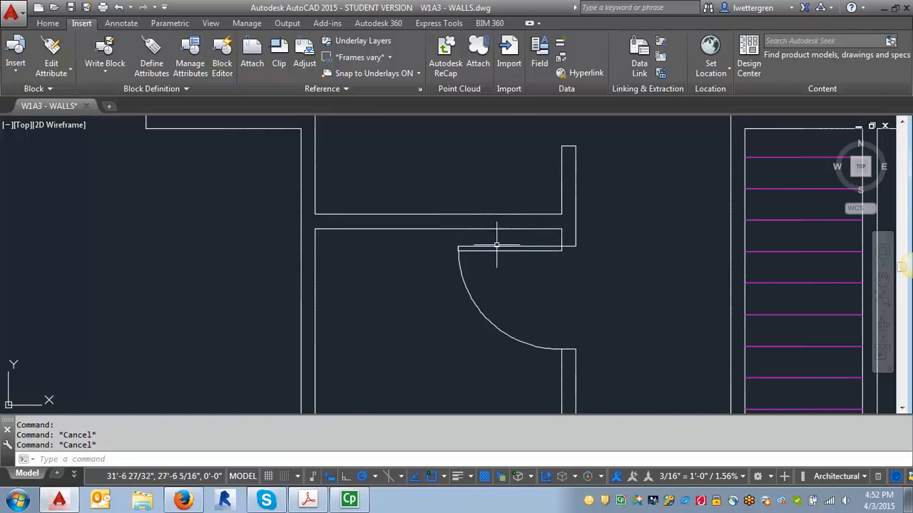
mouse_move(535, 242)
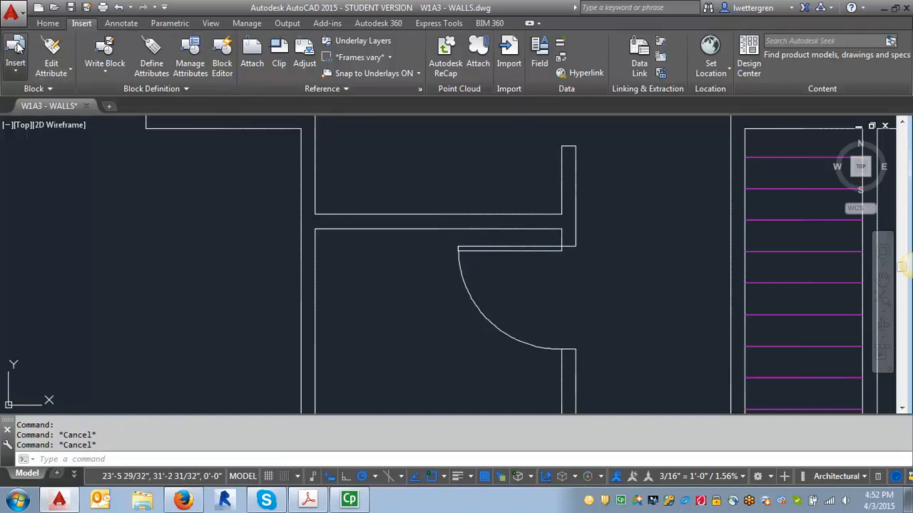
click(14, 54)
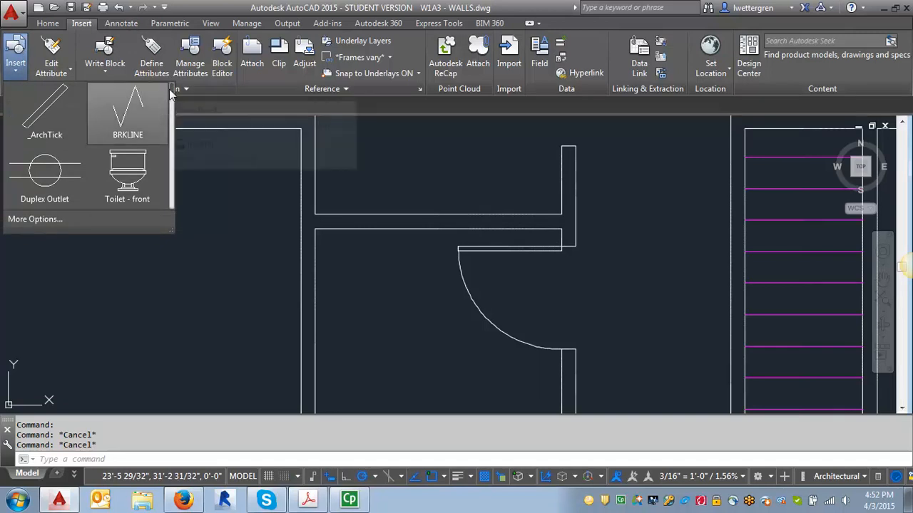
mouse_move(35, 219)
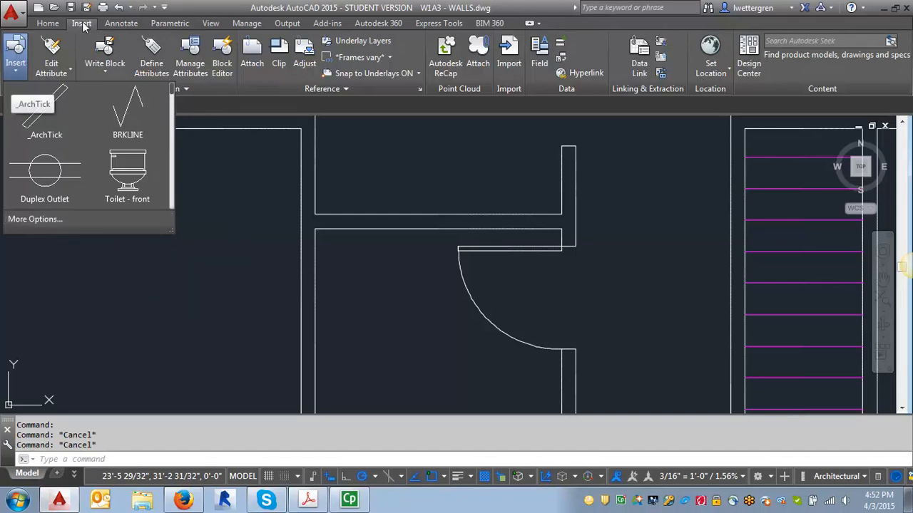
mouse_move(34, 219)
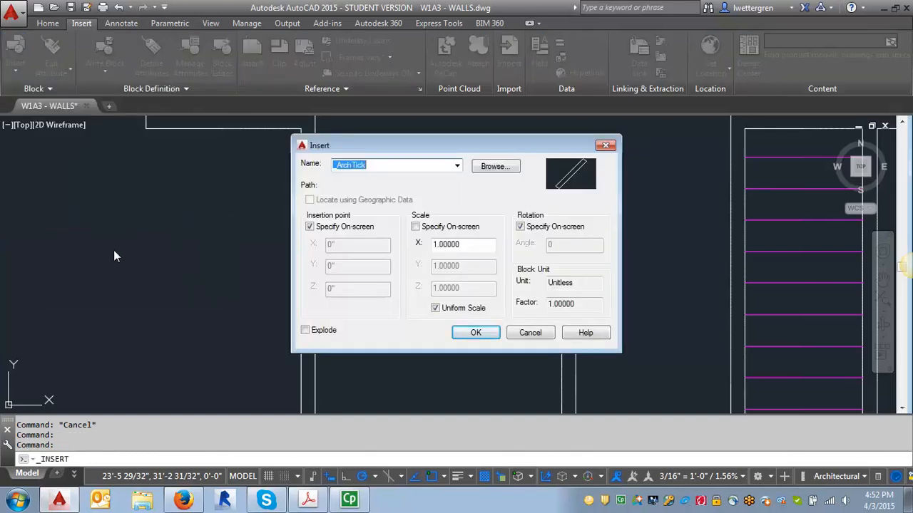
Choose 3ft swing door.dwg from the Desktop for insertion, then cancel placement.
click(495, 165)
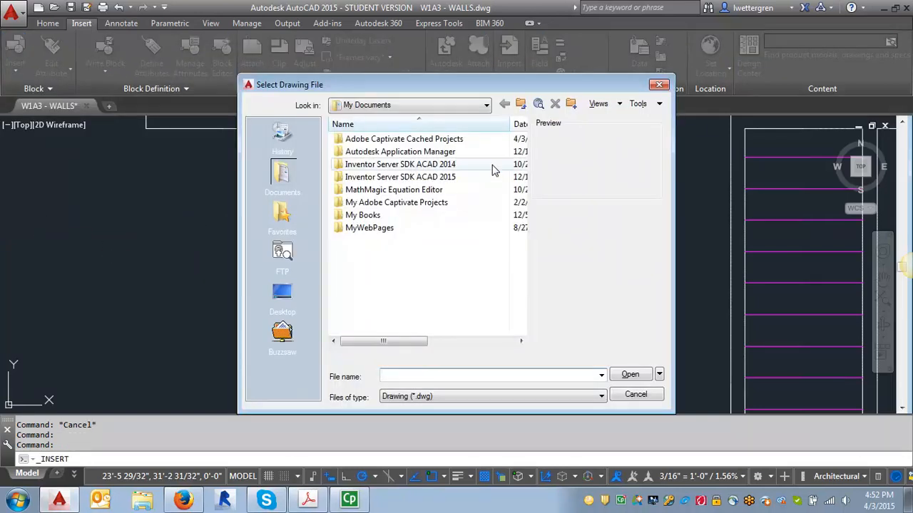
click(282, 292)
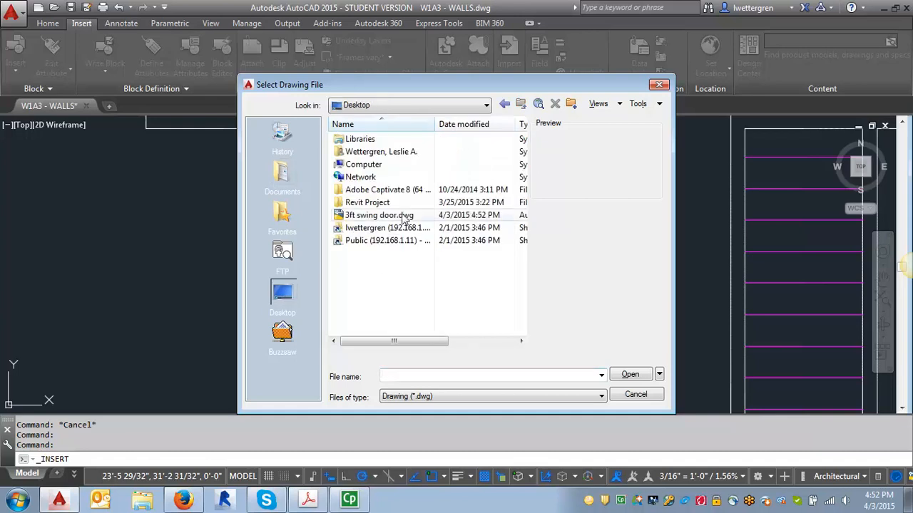
click(380, 214)
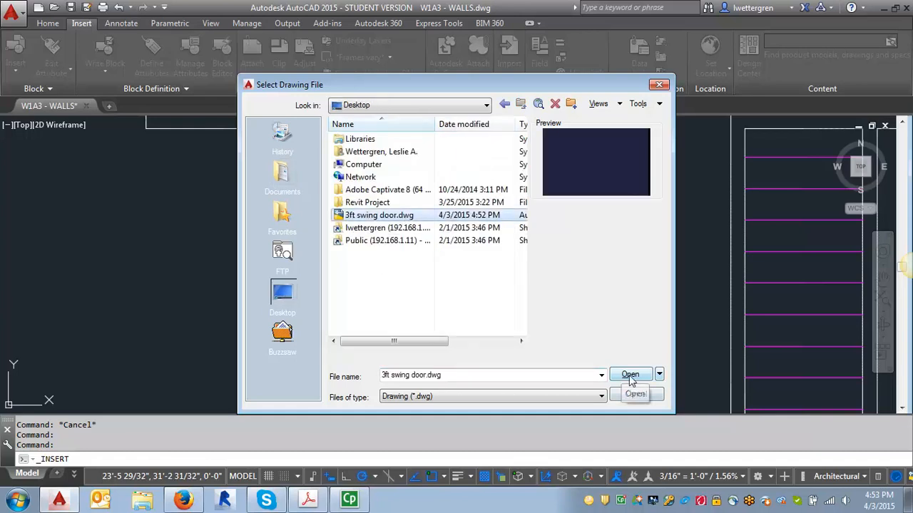
click(630, 374)
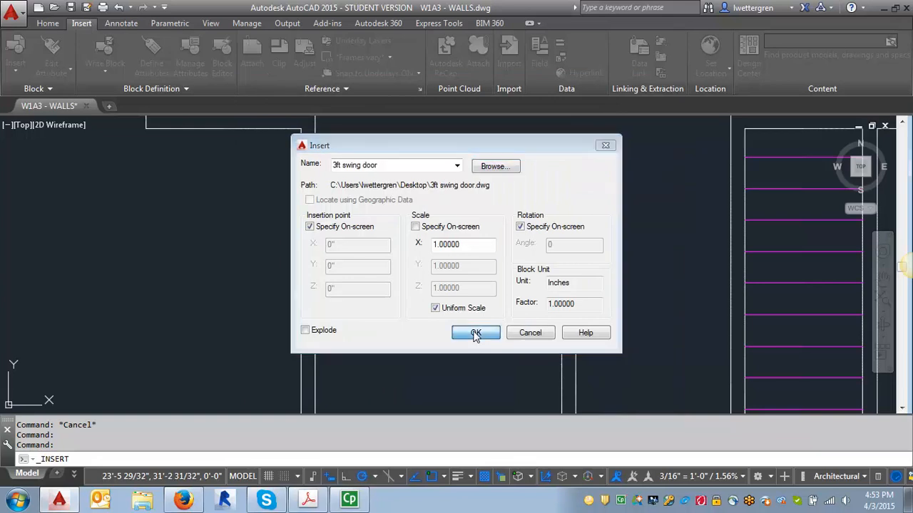
click(476, 334)
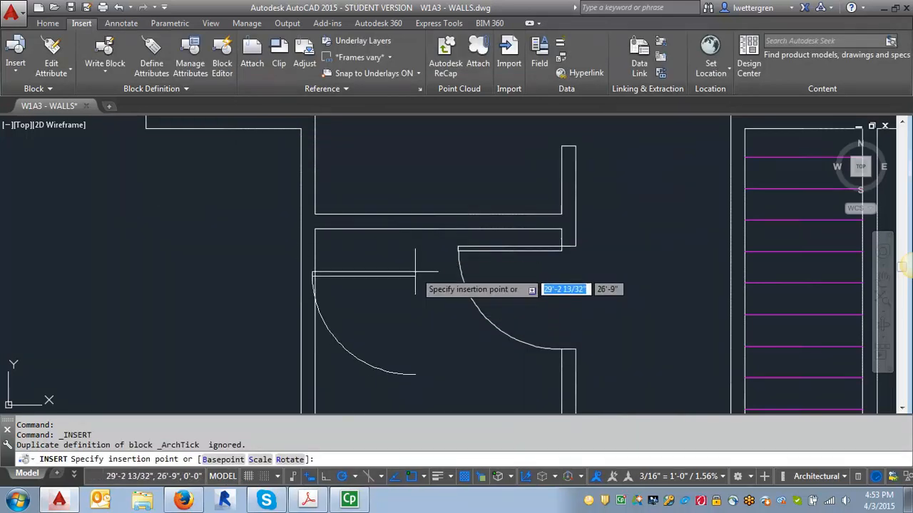
key(Escape)
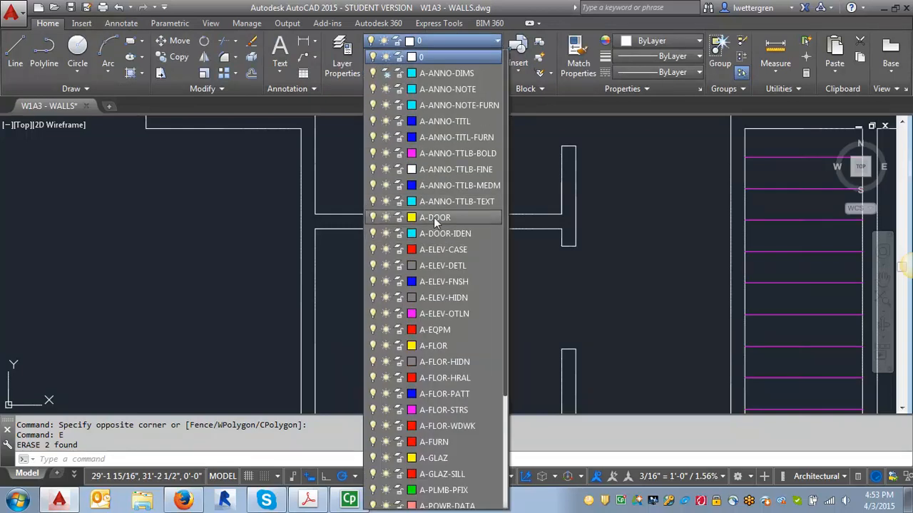
Make A-DOOR the current layer after erasing the original door and arc.
click(435, 217)
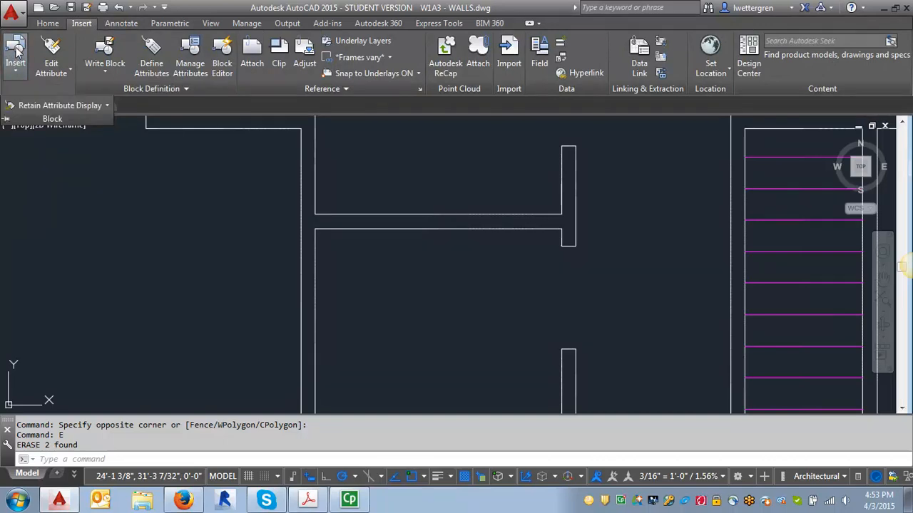
Insert '3ft swing door.dwg', redefining the block, and place it at the wall opening corner.
click(14, 57)
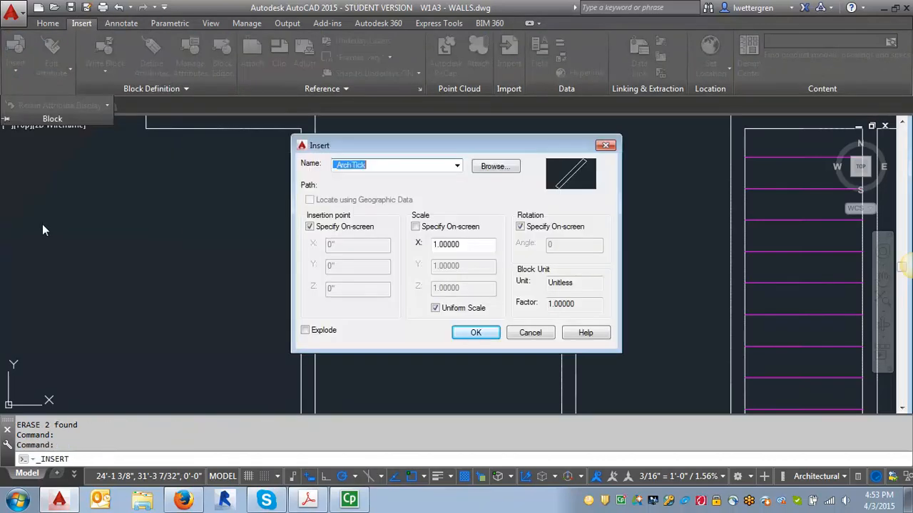
click(495, 165)
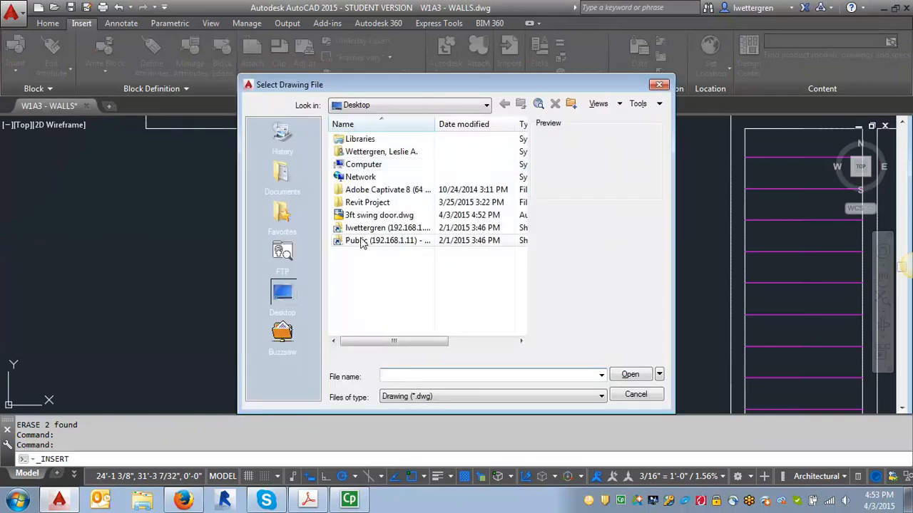
double_click(379, 214)
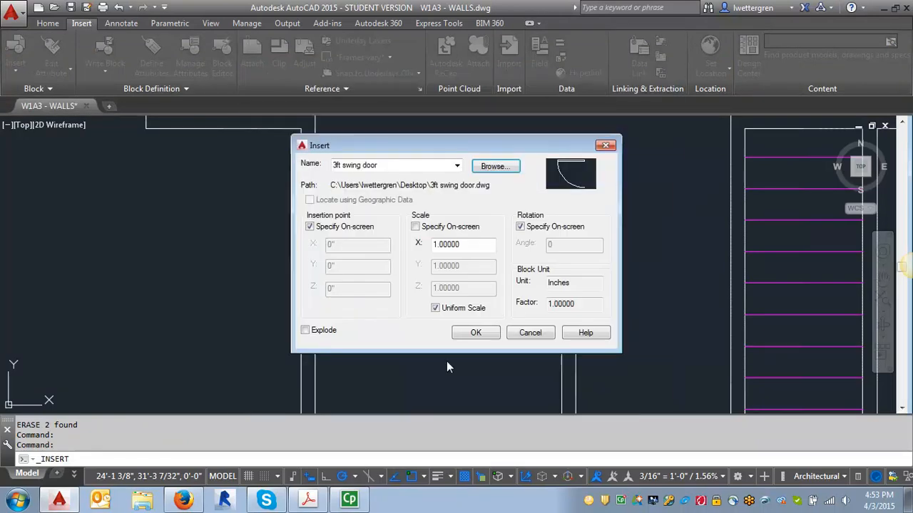
click(476, 332)
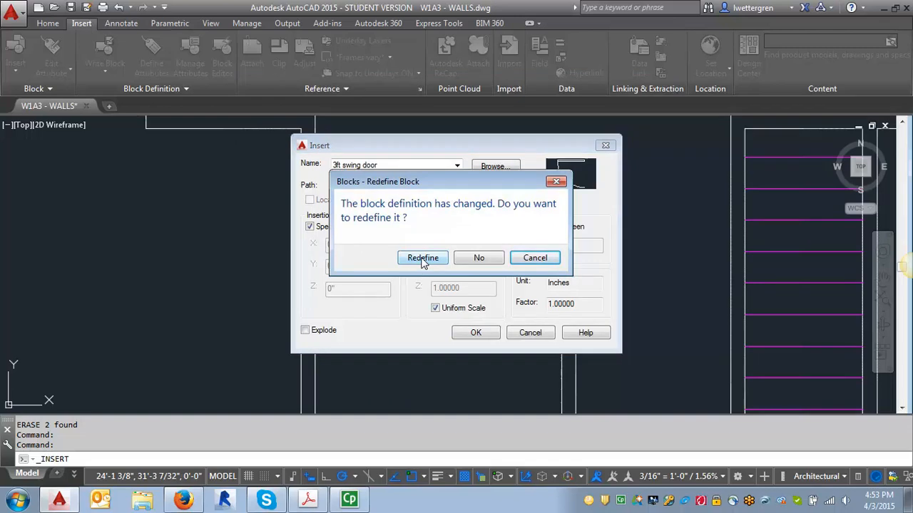
click(422, 257)
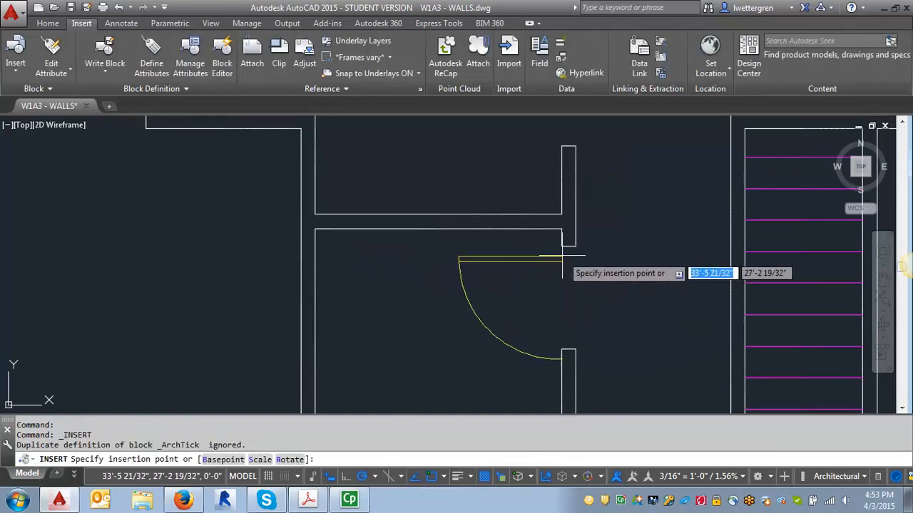
click(564, 254)
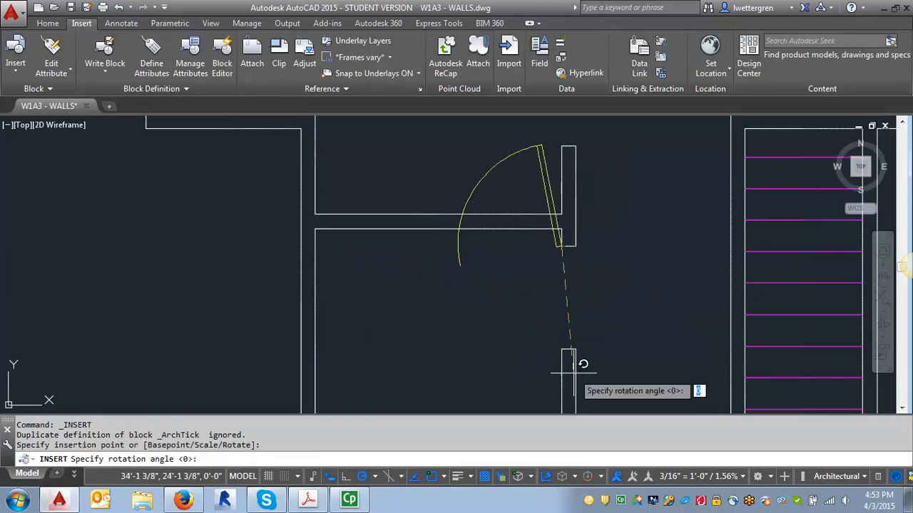
mouse_move(639, 246)
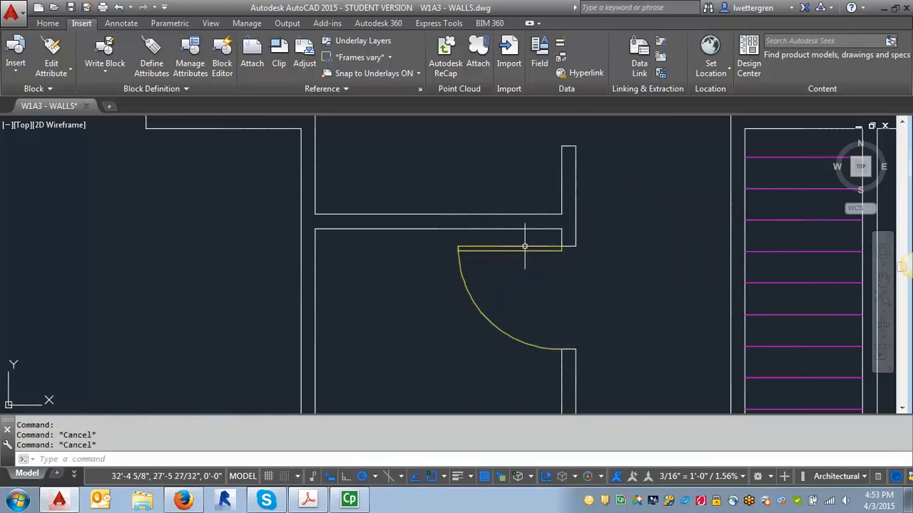
mouse_move(525, 246)
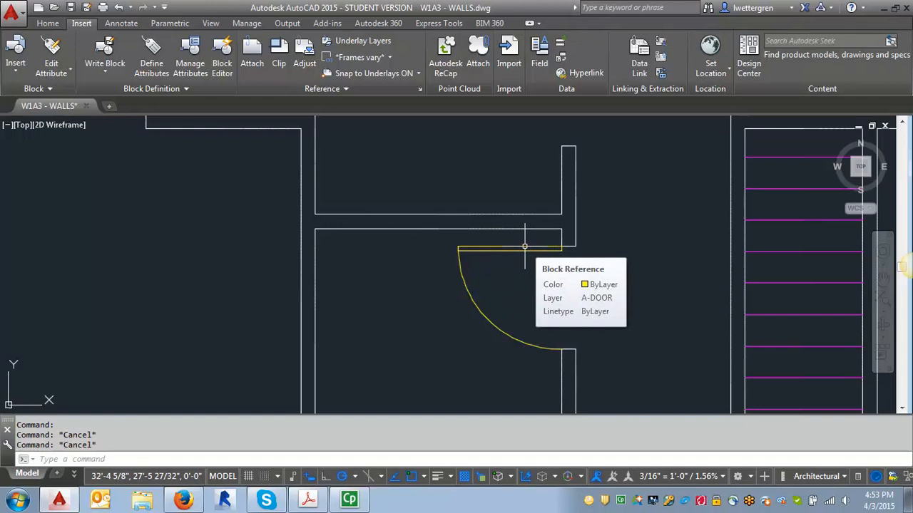